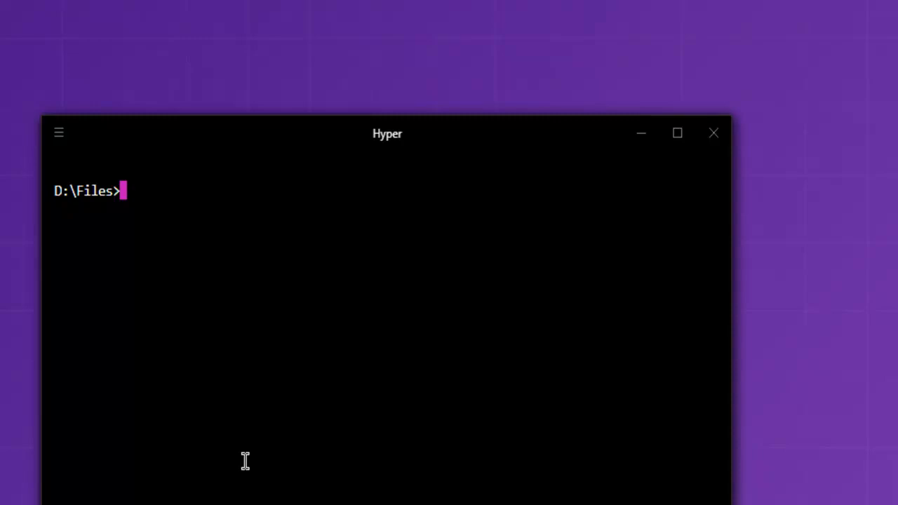
Step: Type pip install openpyxl in Hyper, then erase the mistyped command
type("pip ins")
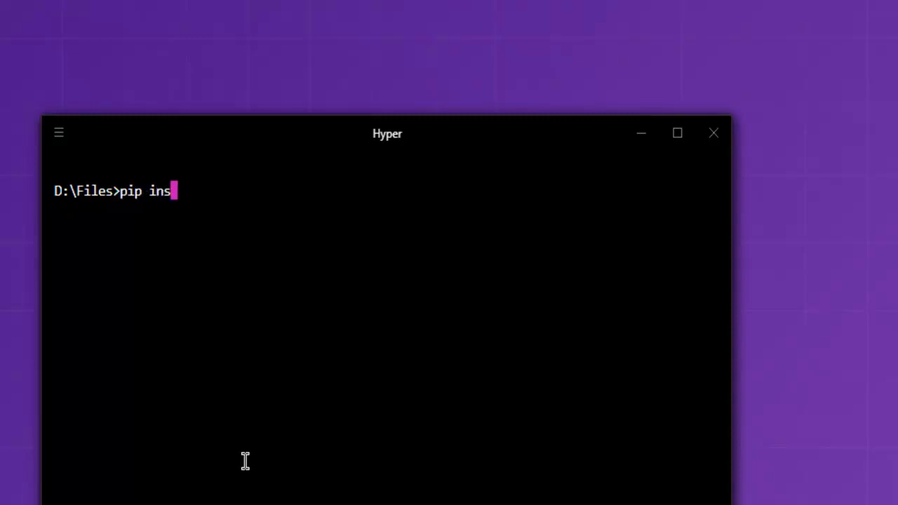
type("tall openp")
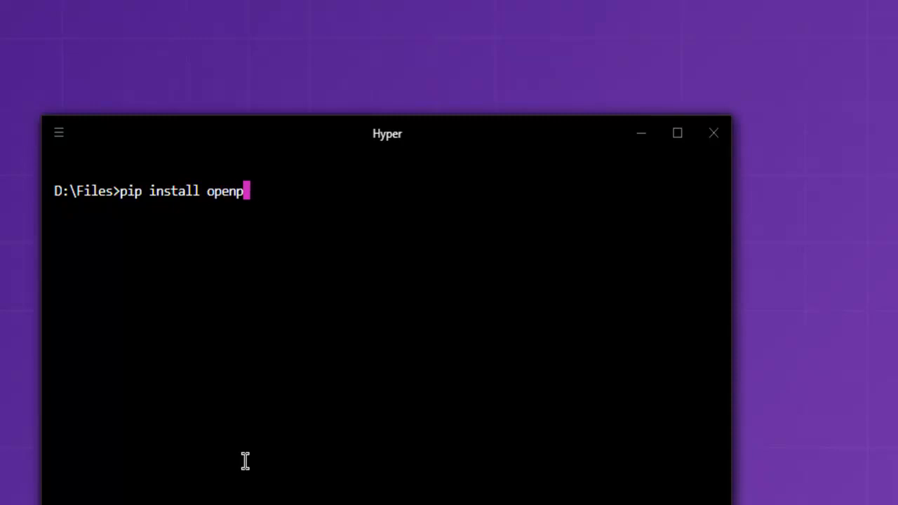
type("yxl")
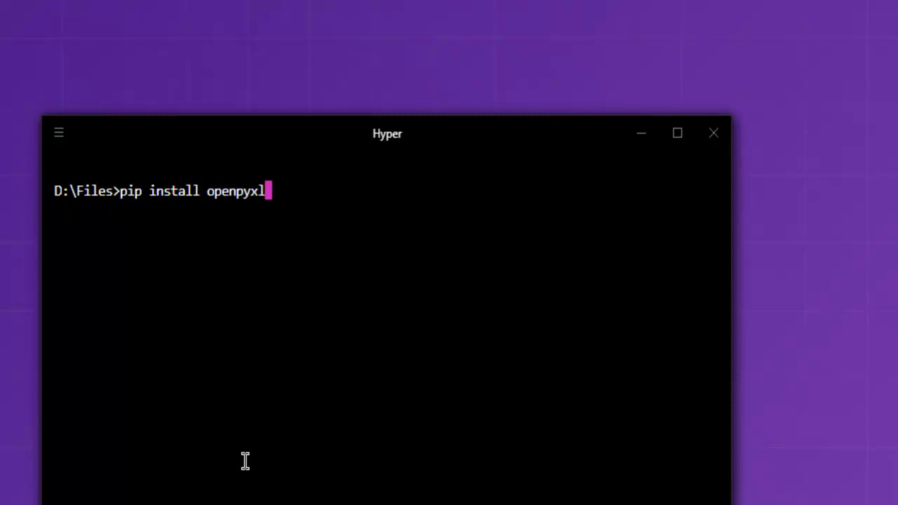
key("Backspace")
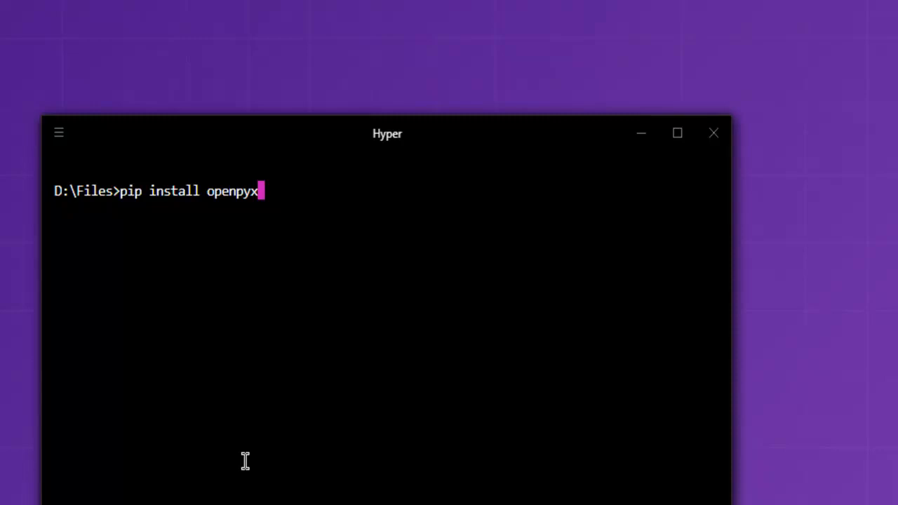
Step: Enter python -m pip install openpyxl at the D:\Files prompt
type("pyth")
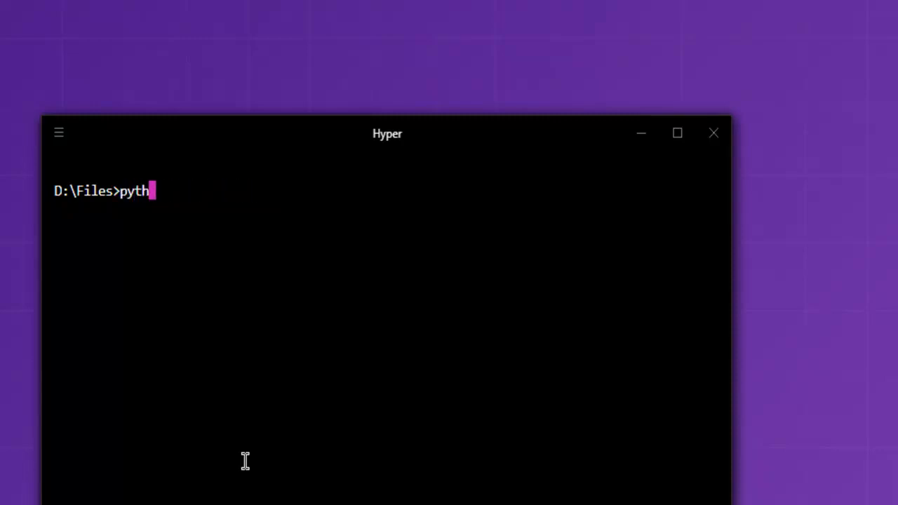
type("on -")
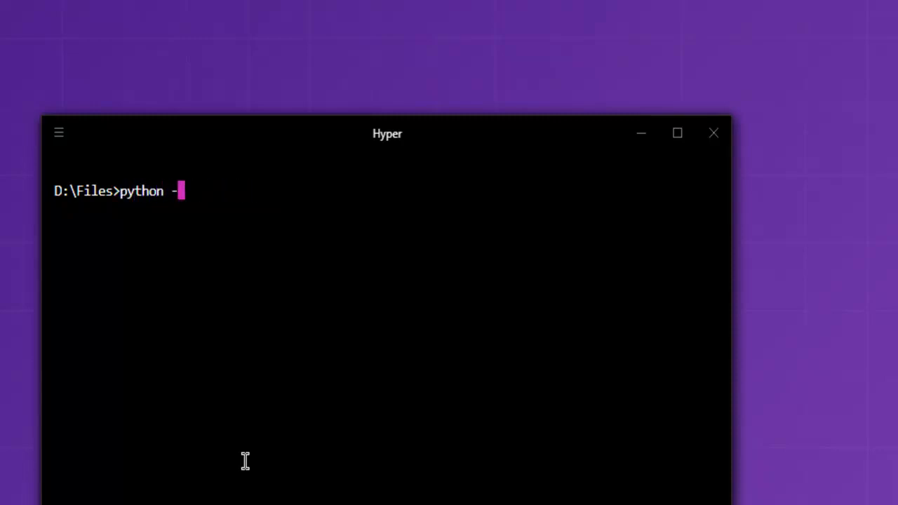
type("m pip in")
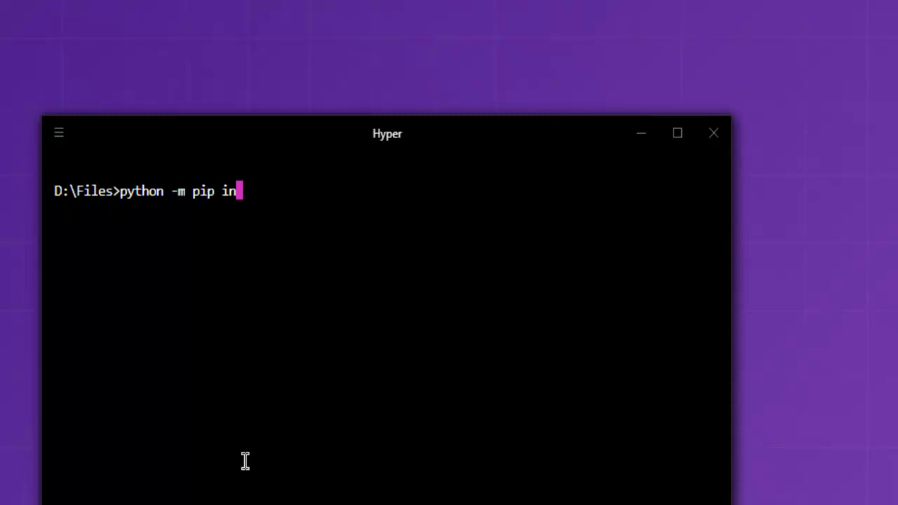
type("stall p=")
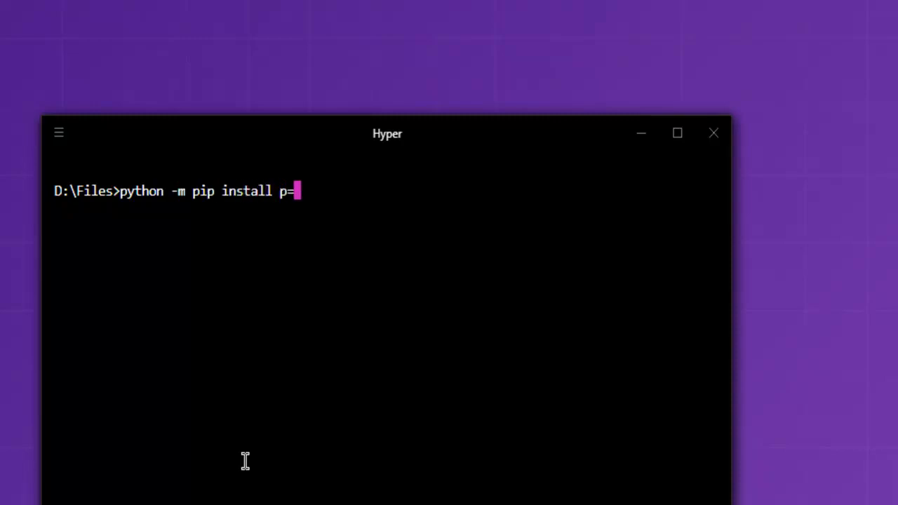
type("openpy")
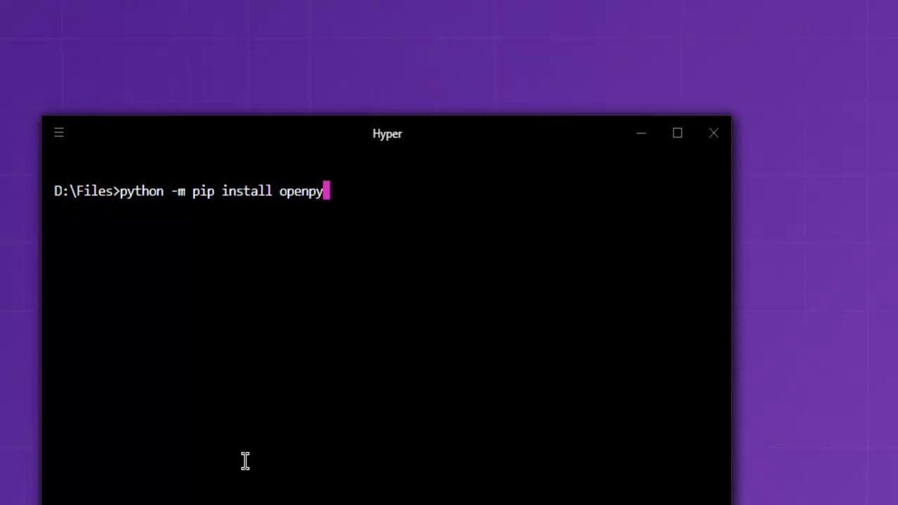
type("xl")
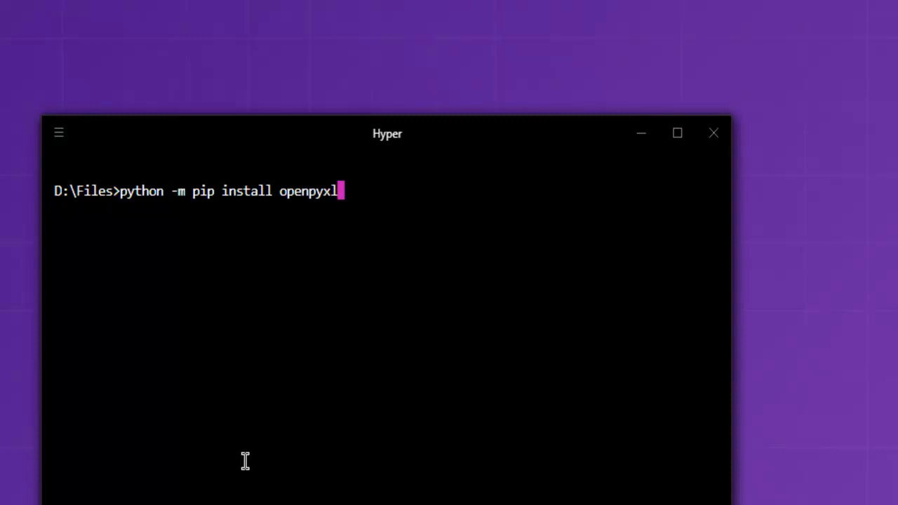
key("backspace")
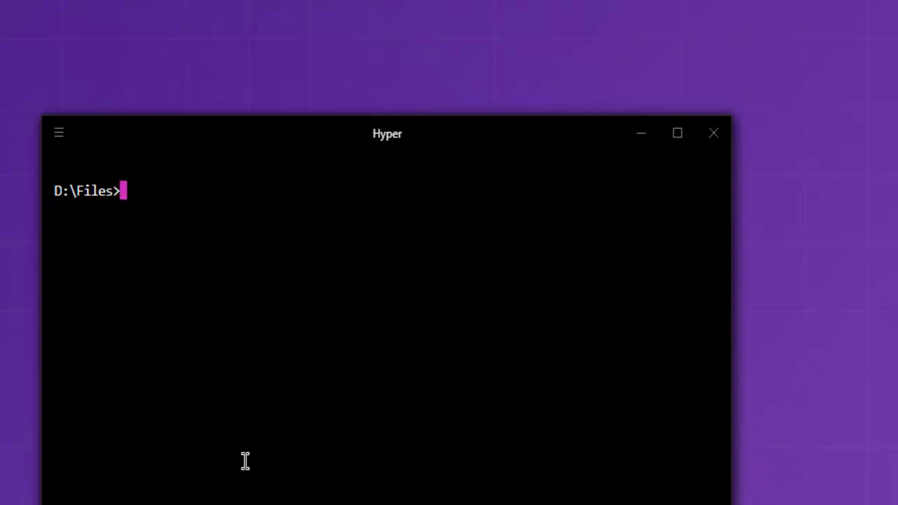
mouse_move(245, 461)
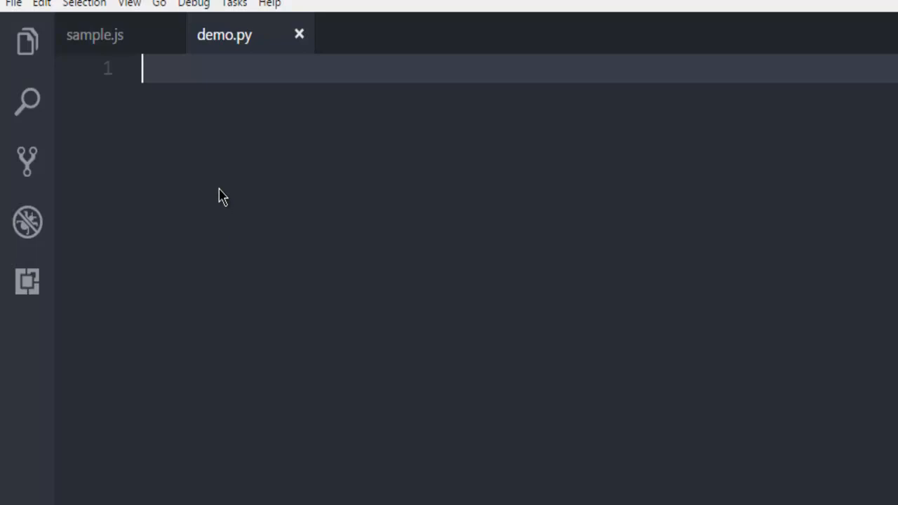
Step: Type 'from openpyxl import workbook' at the top of demo.py, followed by blank lines
type("from")
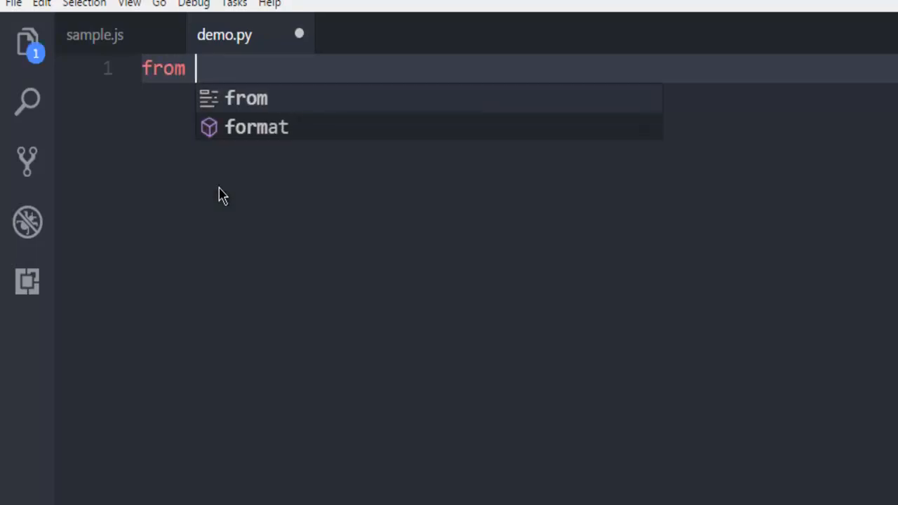
type("op")
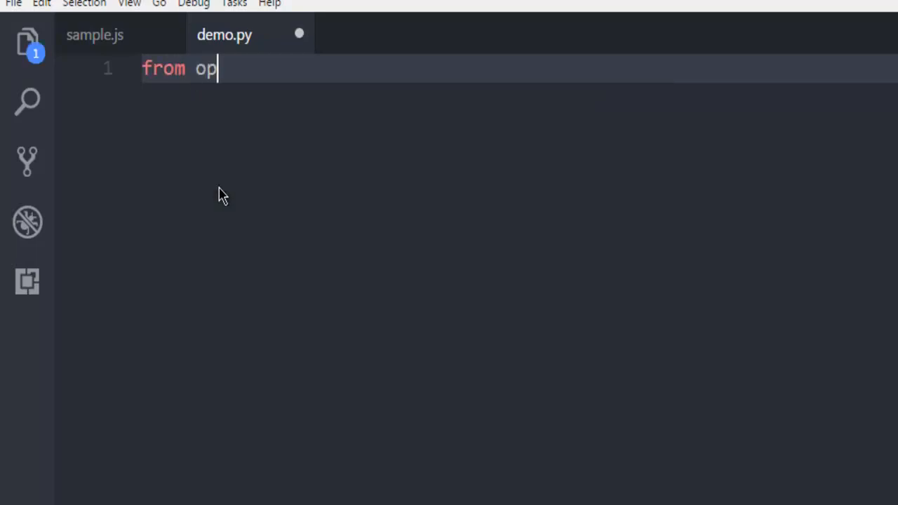
type("enpyxl import")
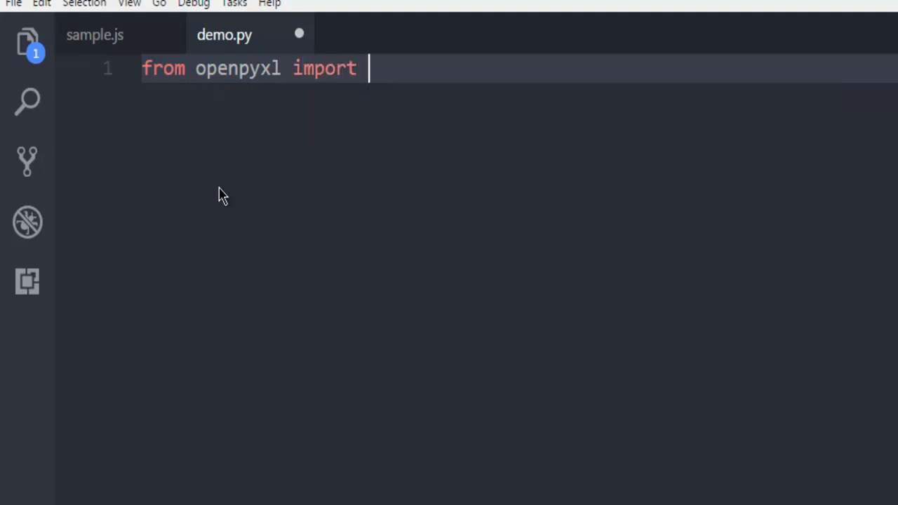
type("workbook")
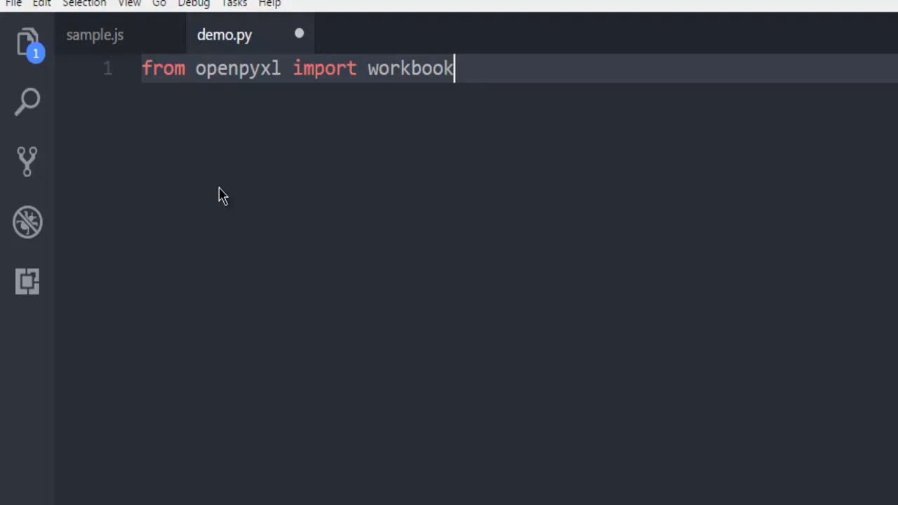
key("enter")
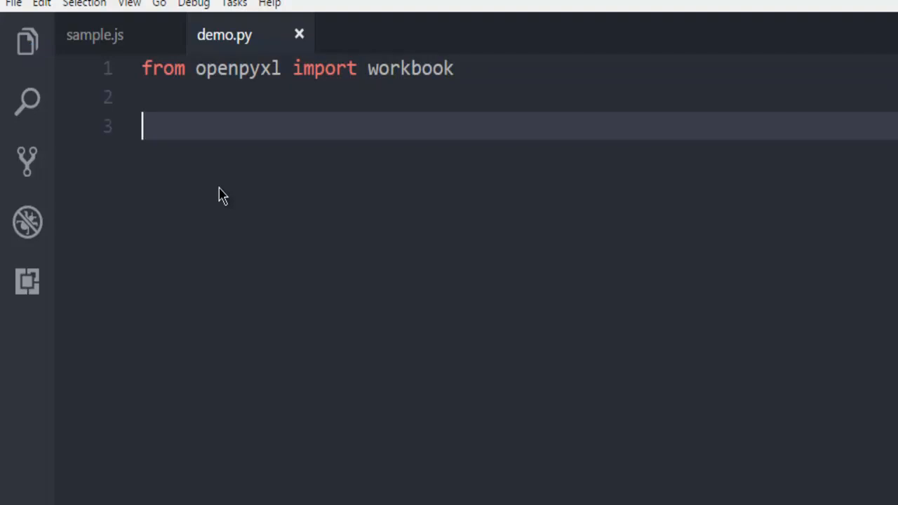
Step: Add book = workbook() and sheet = book.active on new lines in demo.py
type("book =")
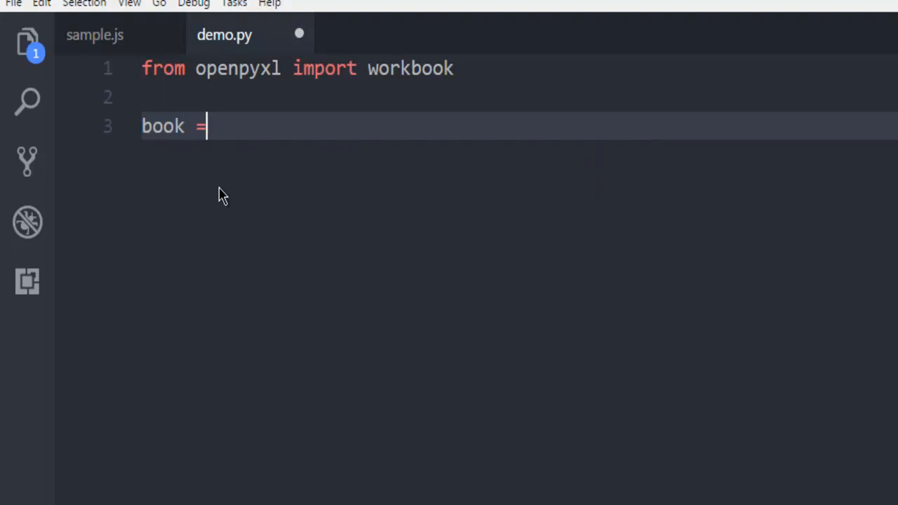
type("workbook(")
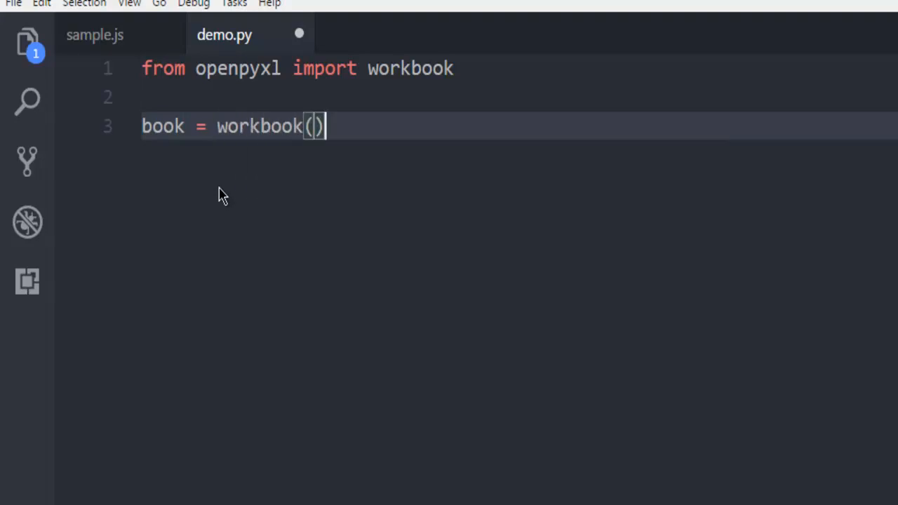
key("Enter")
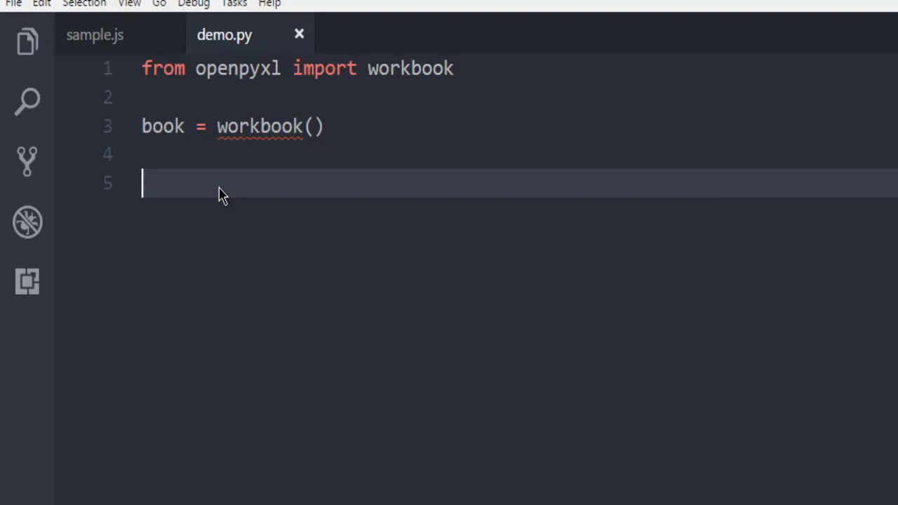
type("sheet")
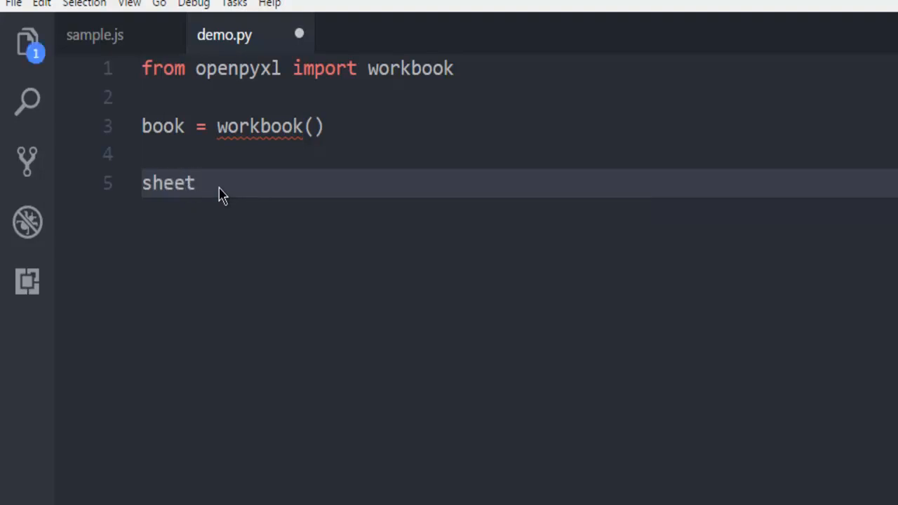
type("=")
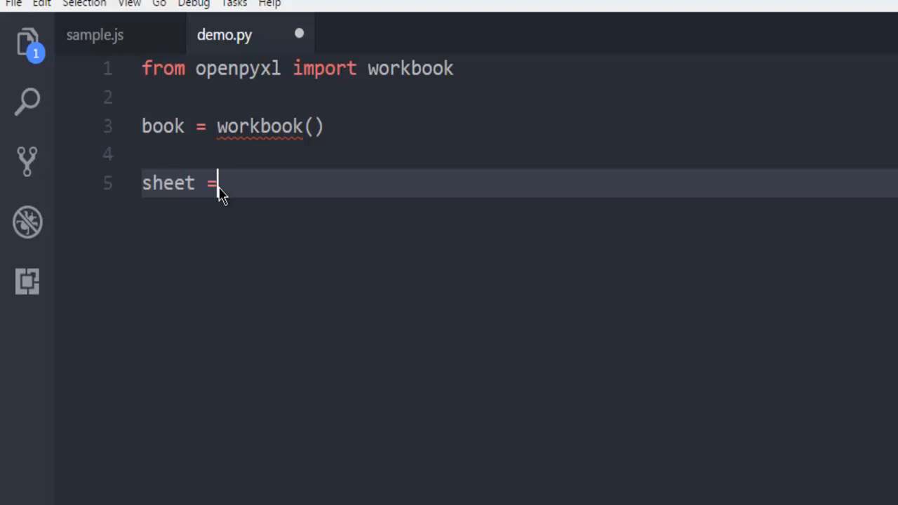
type("book")
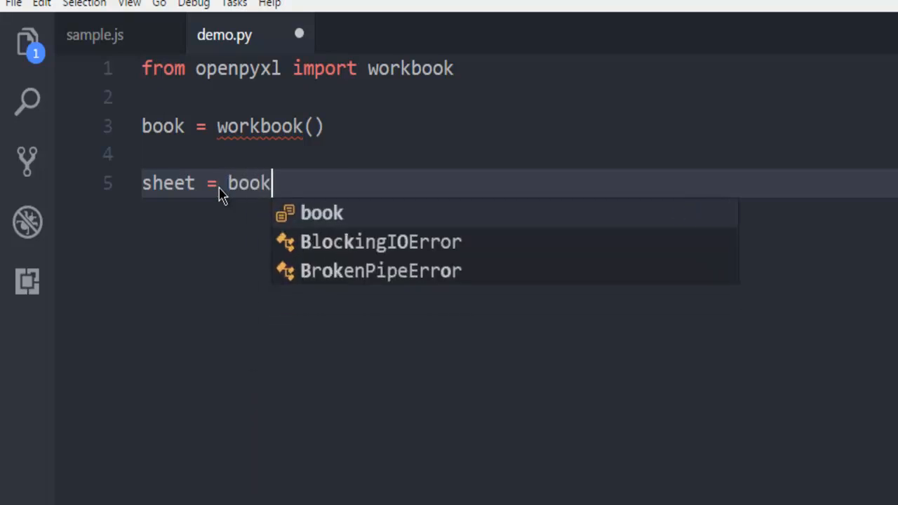
type(".")
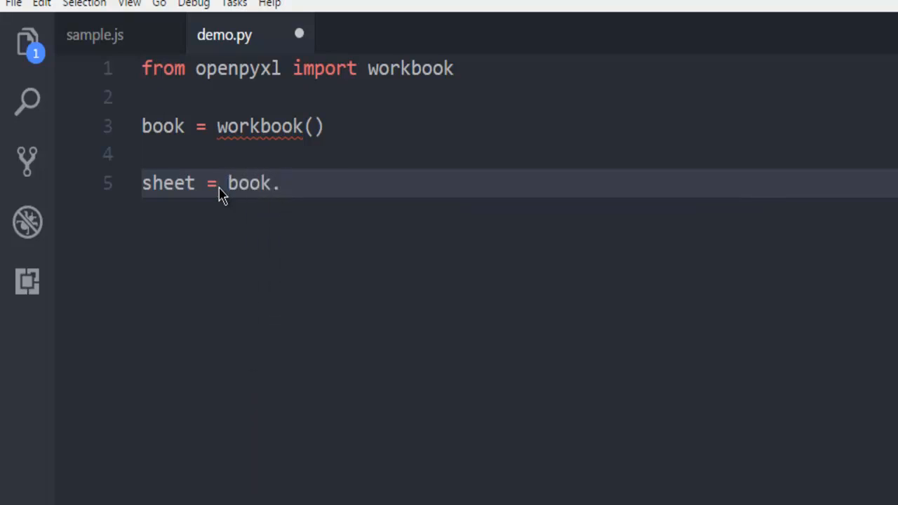
type("act")
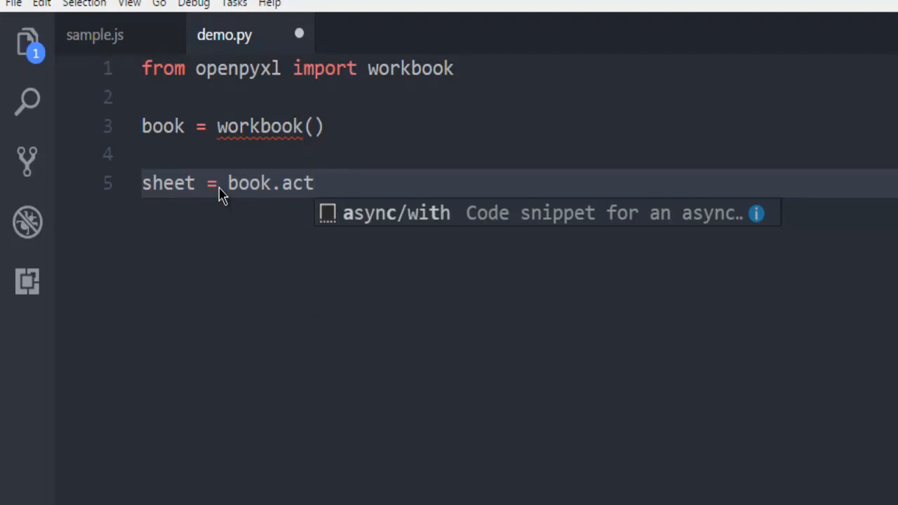
type("ive")
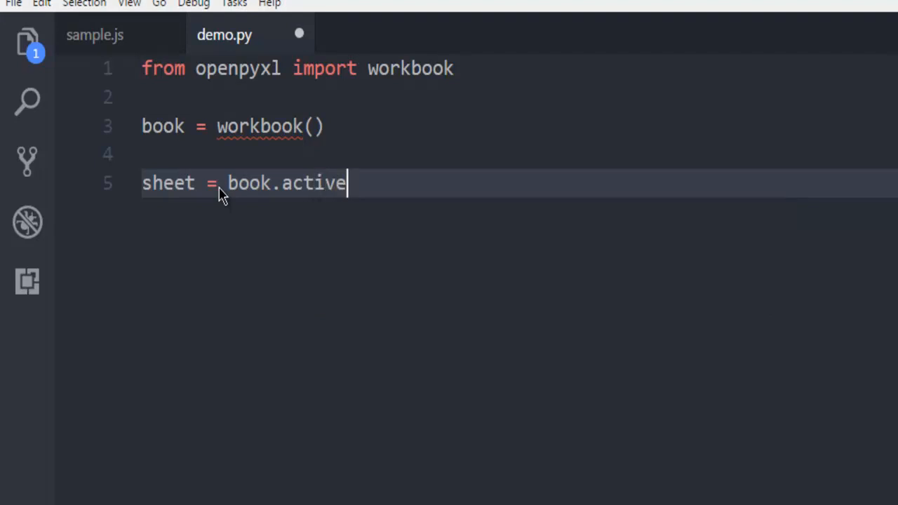
key("Return")
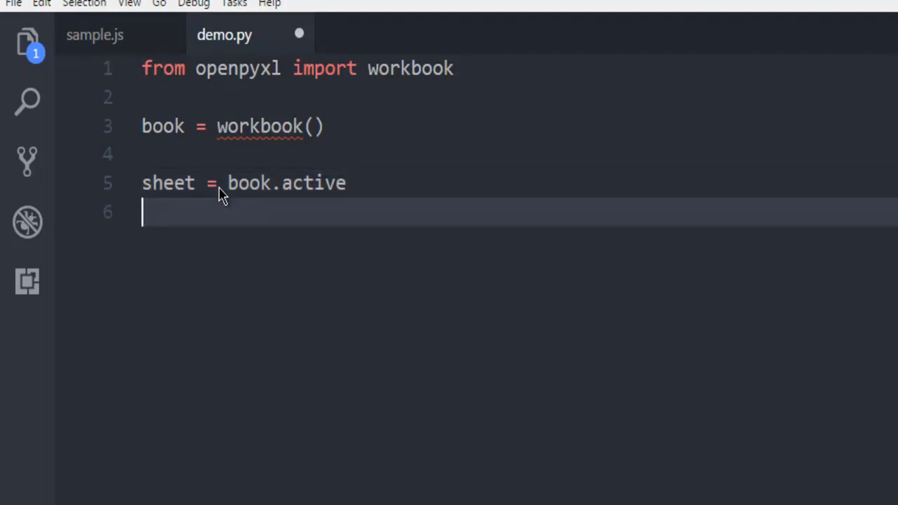
Step: Save, then assign sheet['A1'] = 1500 and sheet['B1'] = 2500 on lines 7–8
key("ctrl+s")
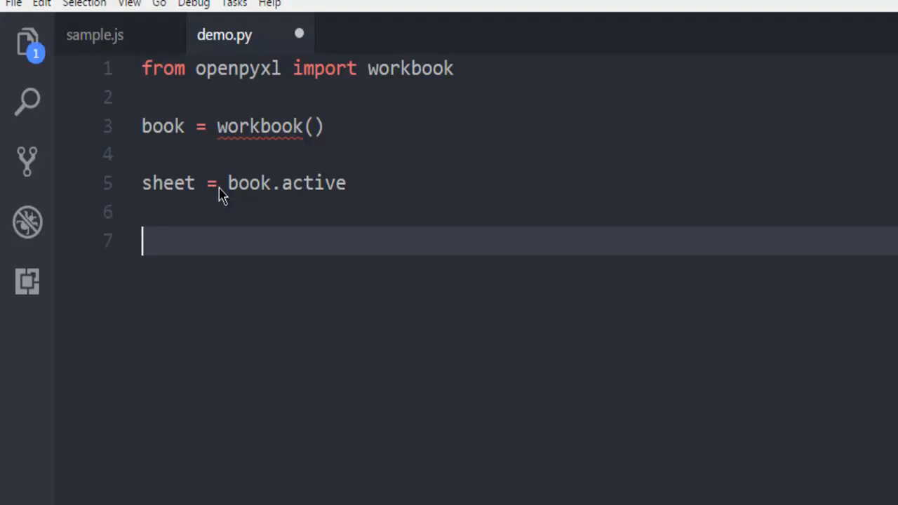
type("sheet")
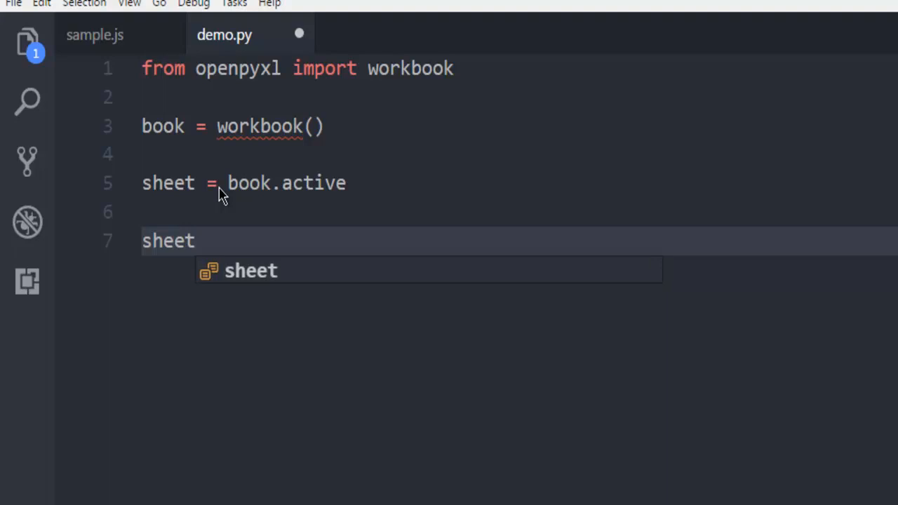
type("[]")
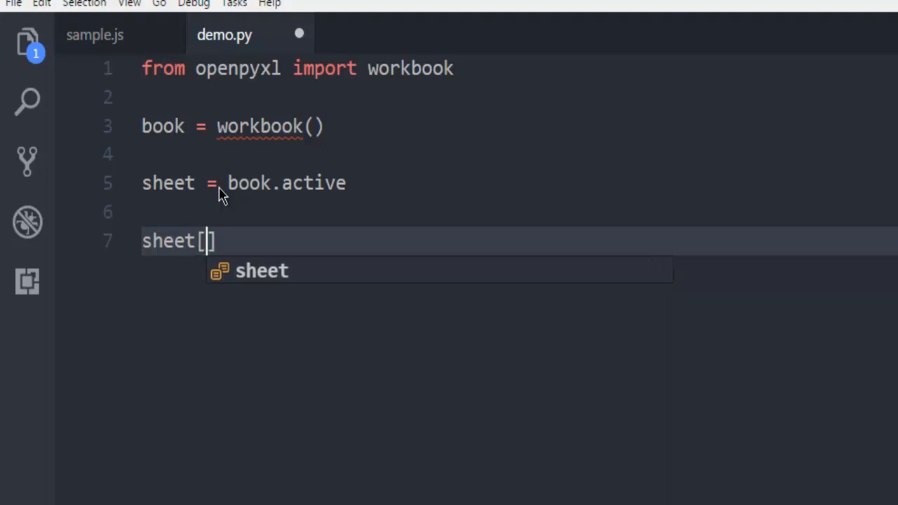
type("''")
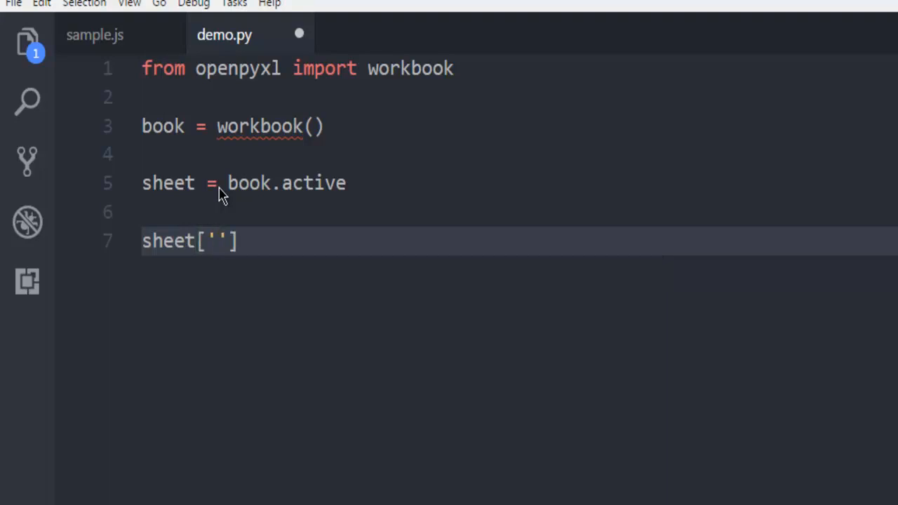
type("A1")
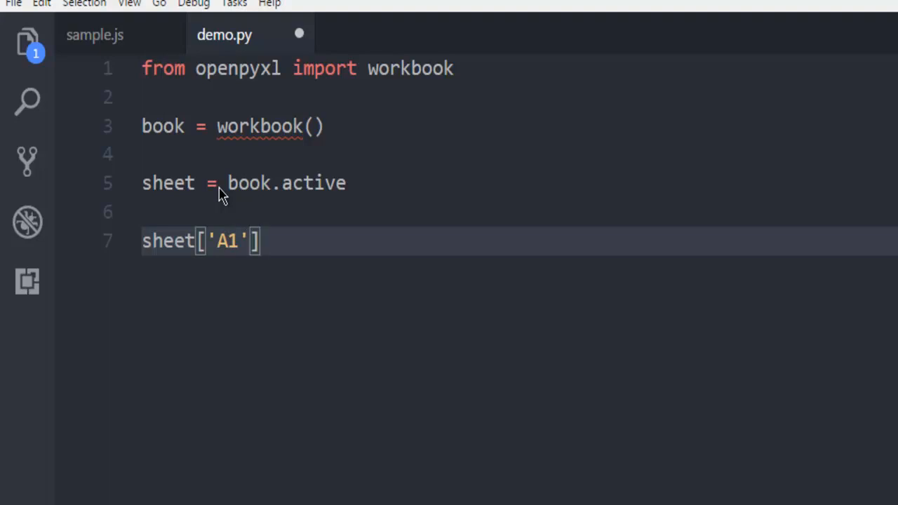
type("=")
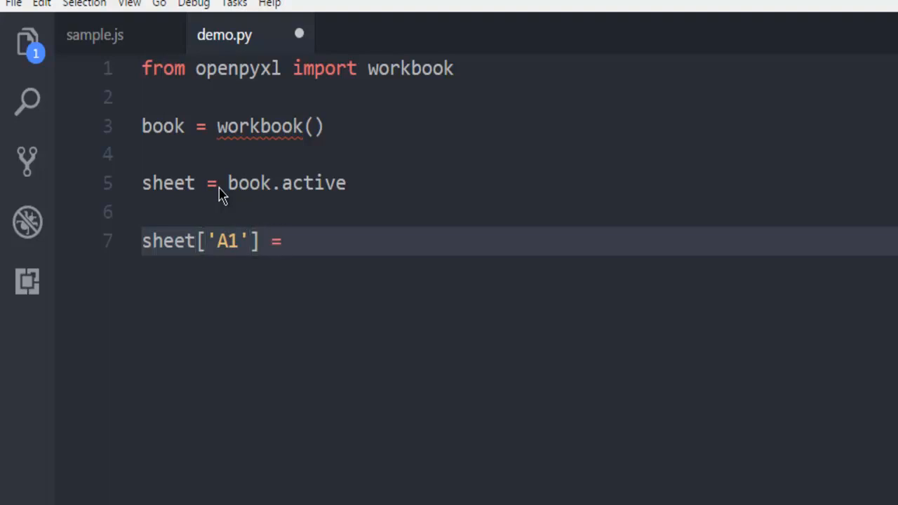
type("1500")
type("sheet['")
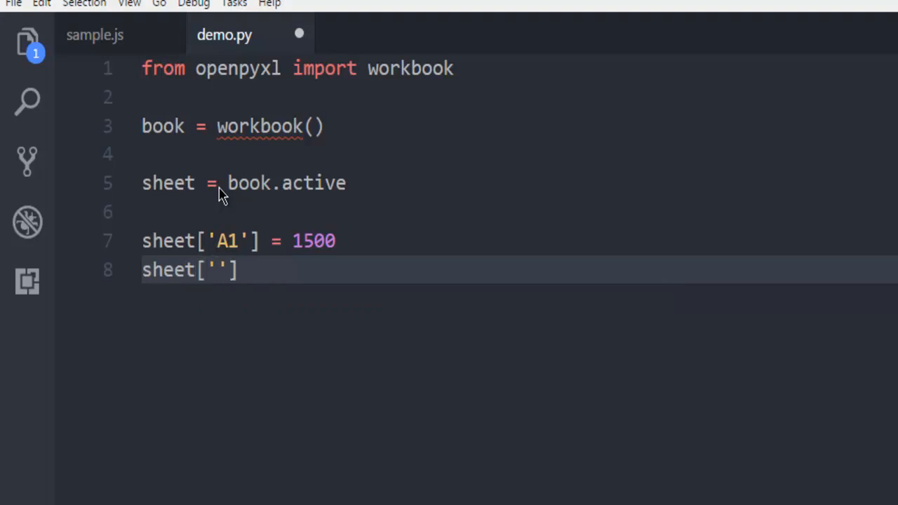
type("B1")
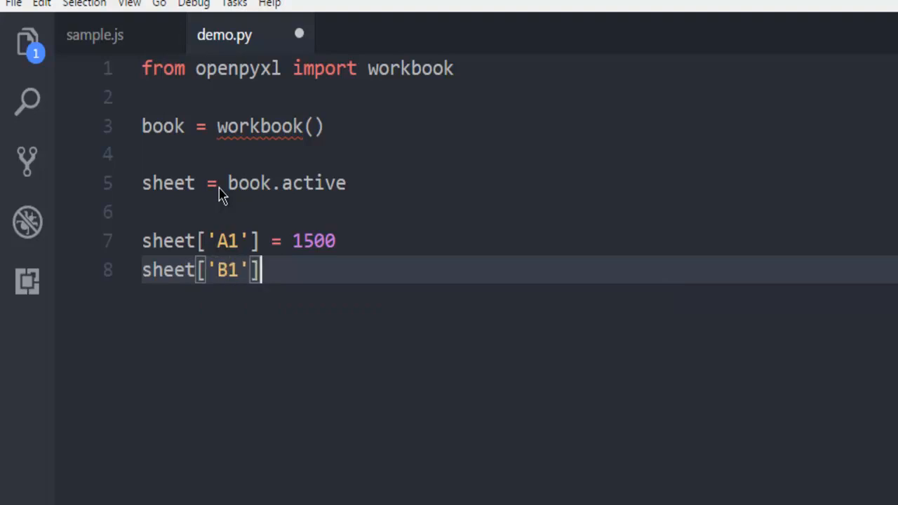
type("=2500")
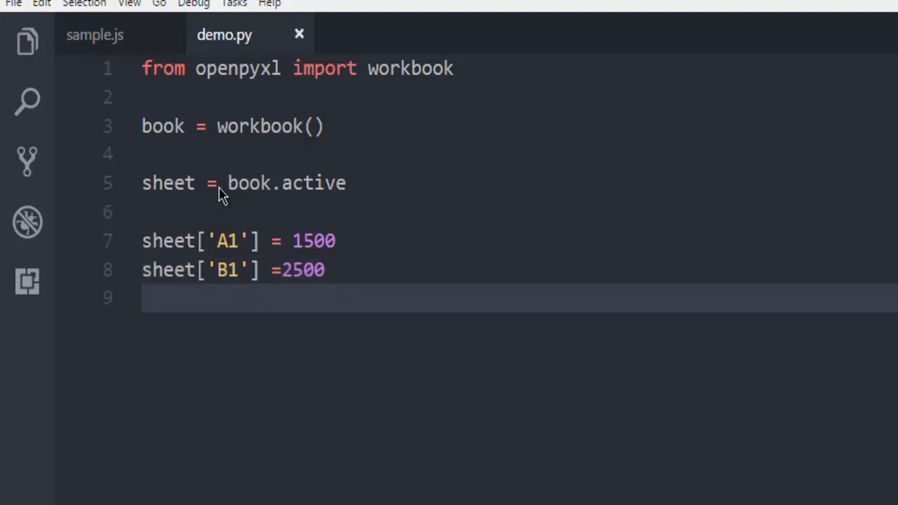
mouse_move(236, 309)
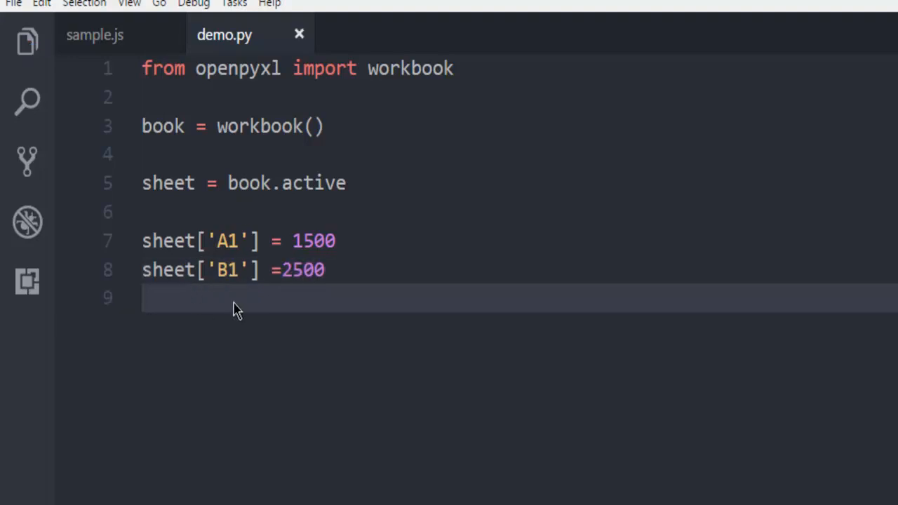
type("i")
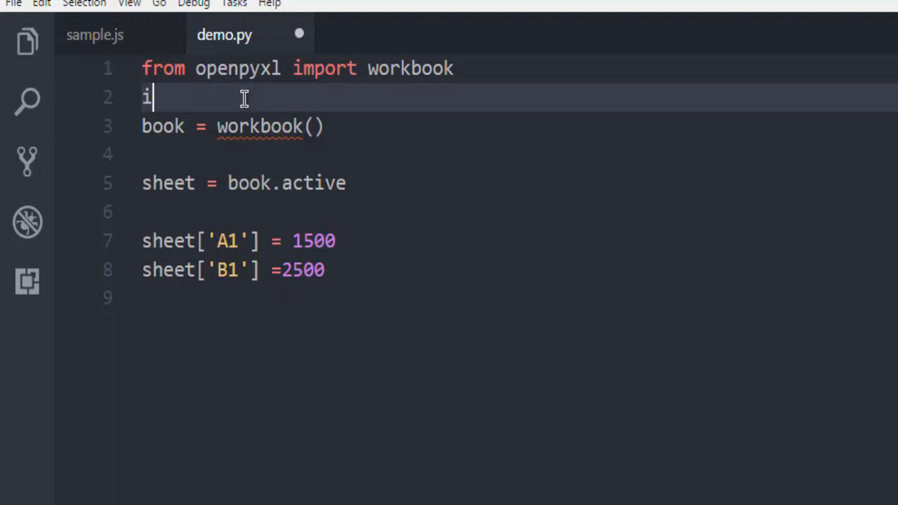
Step: Add import time on line 2 and now = time.strftime("%x") on line 10
type("mport time")
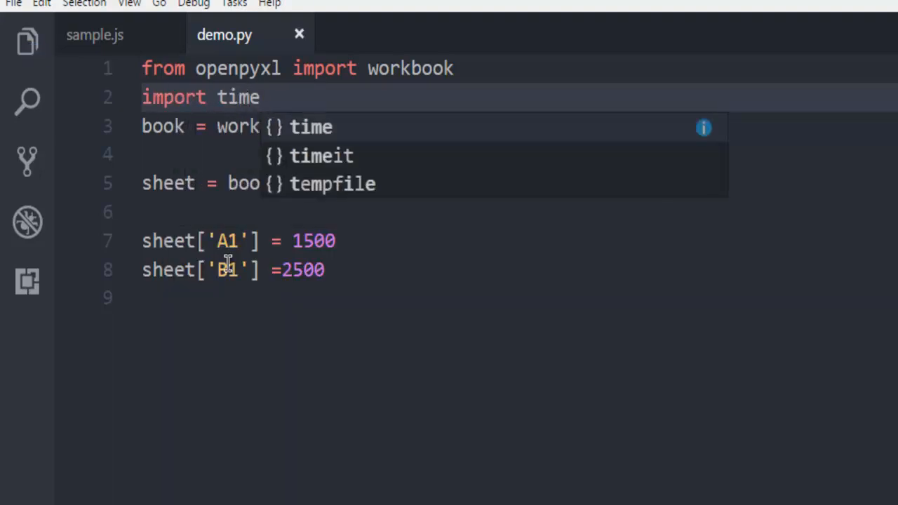
left_click(247, 297)
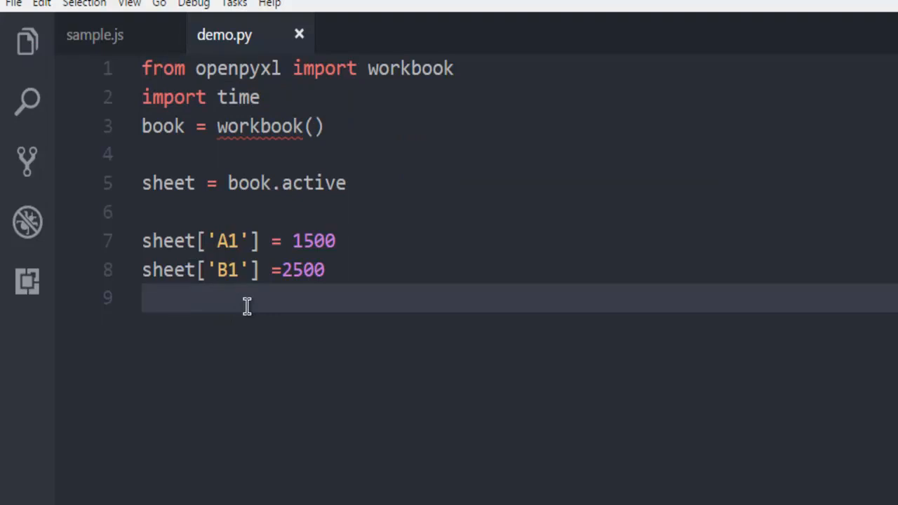
type("now")
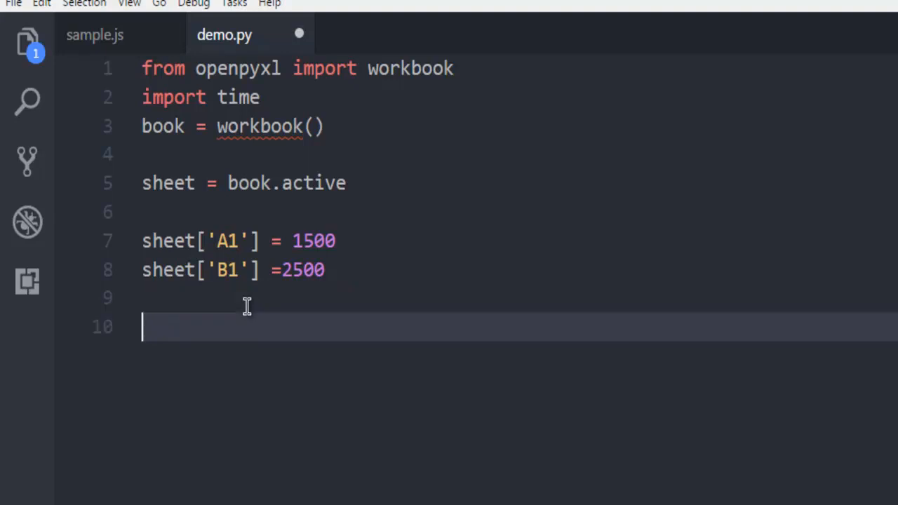
type("now =")
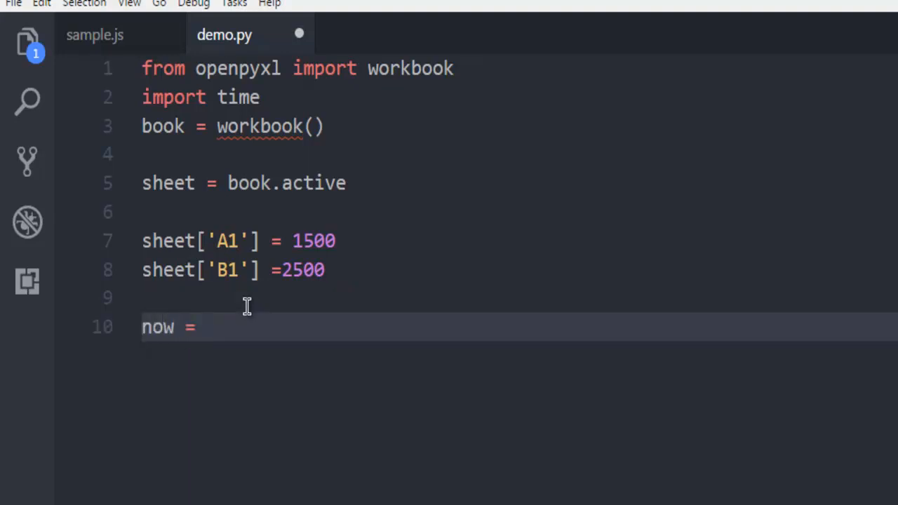
type("time")
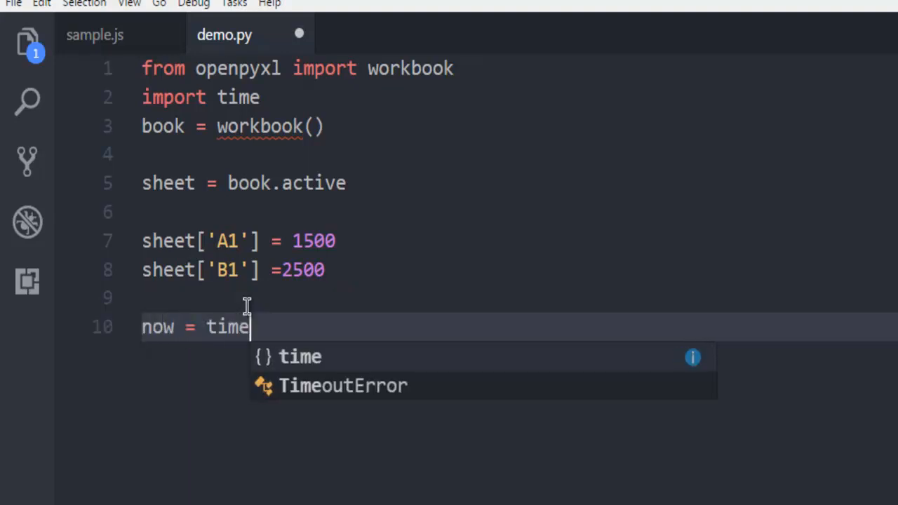
type(".strftime")
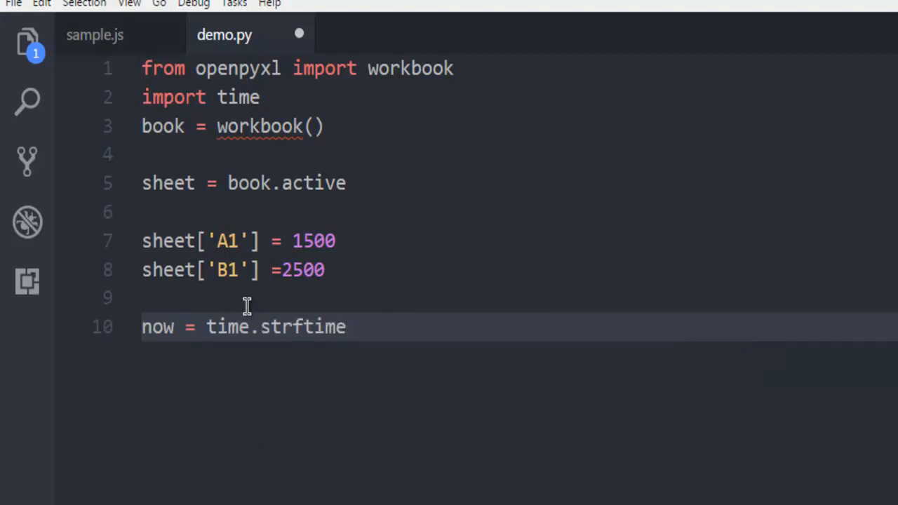
type("(\"\")")
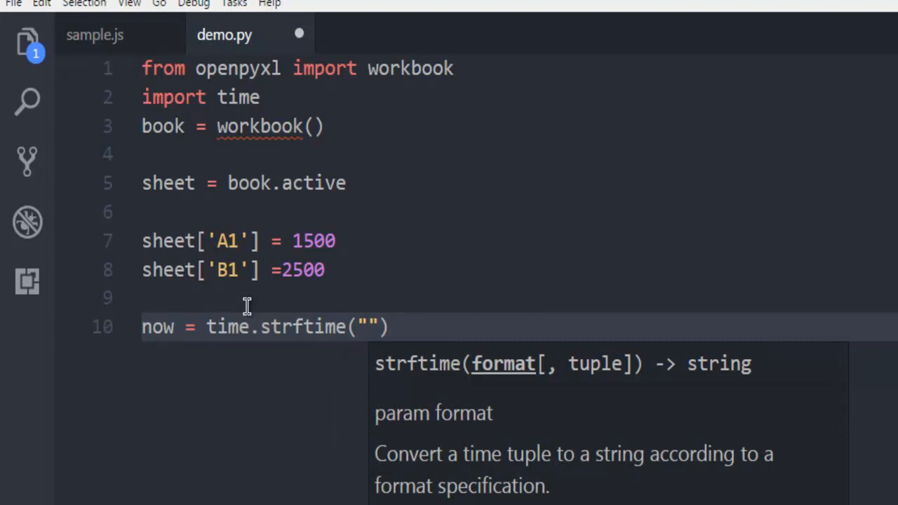
type("%x")
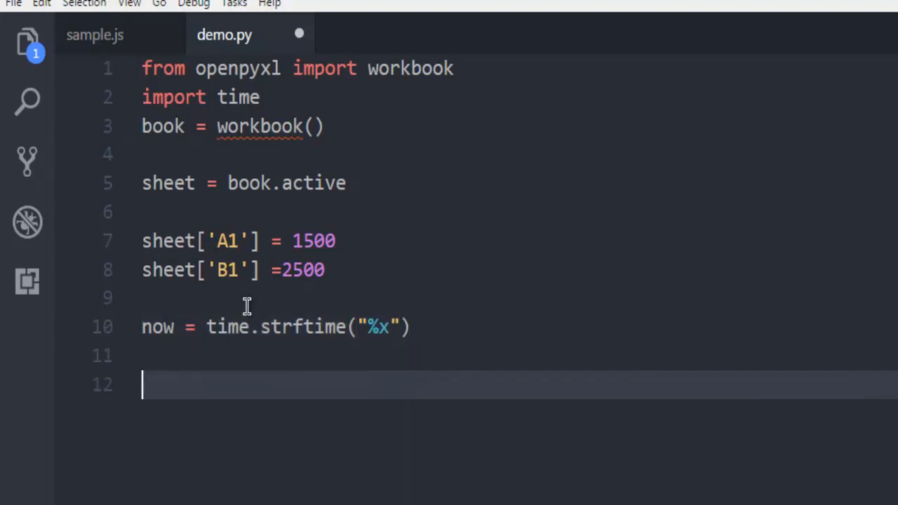
type("sheet[")
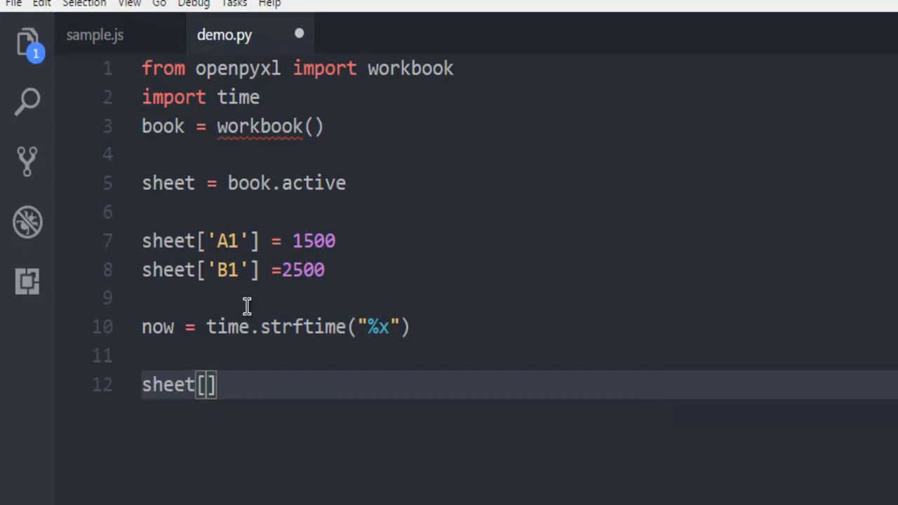
Step: Assign sheet['C1'] = now on line 12 and save demo.py
type("\"")
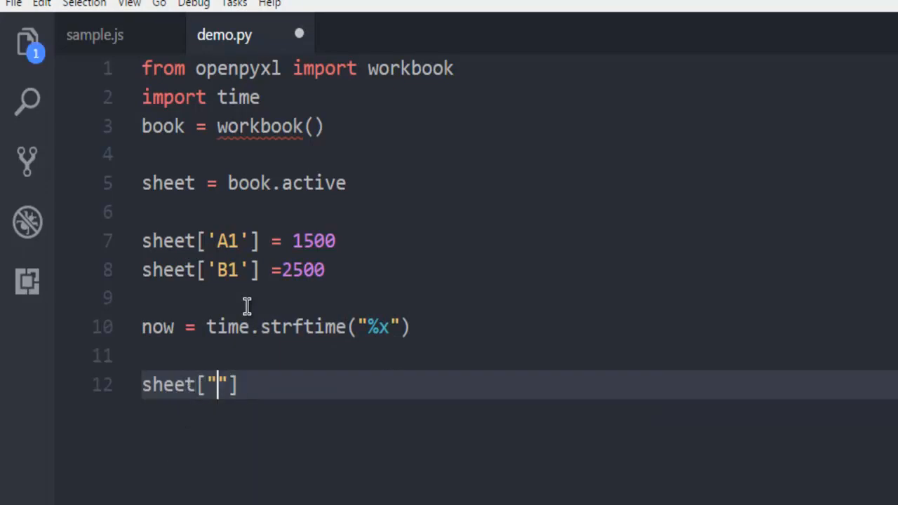
type("C'")
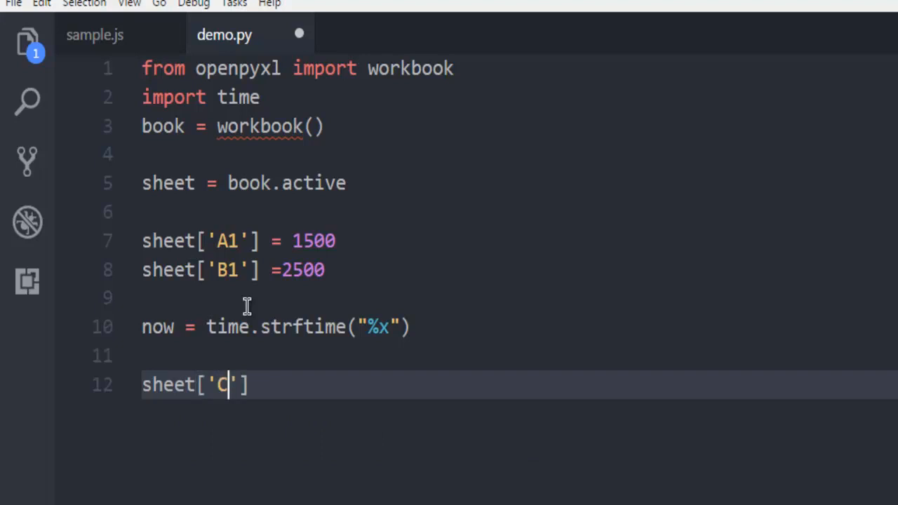
type("1")
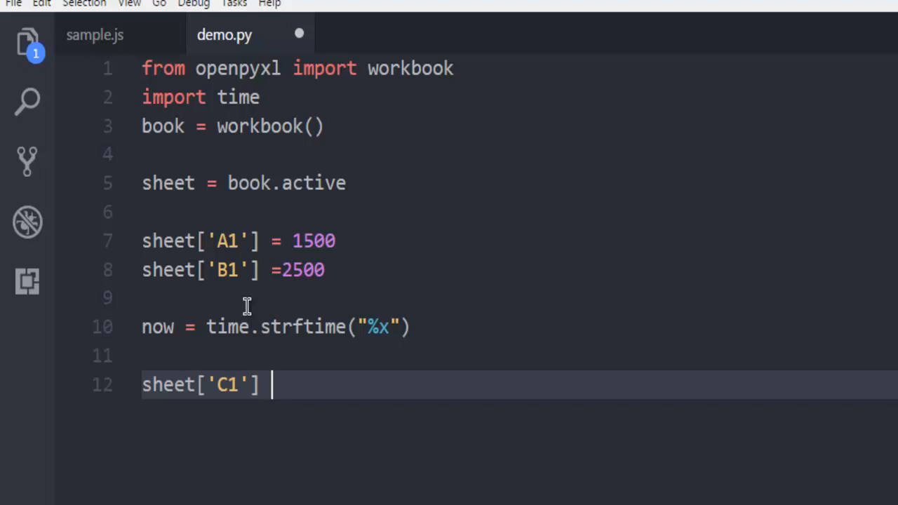
type("=now")
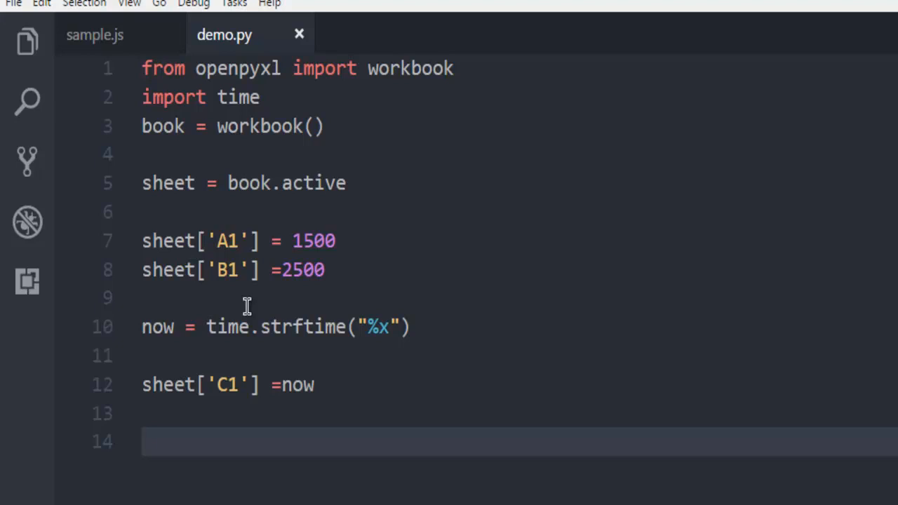
Step: Type book.save("devnamidemo1.xlsx") on line 14 and save demo.py
type("book.save")
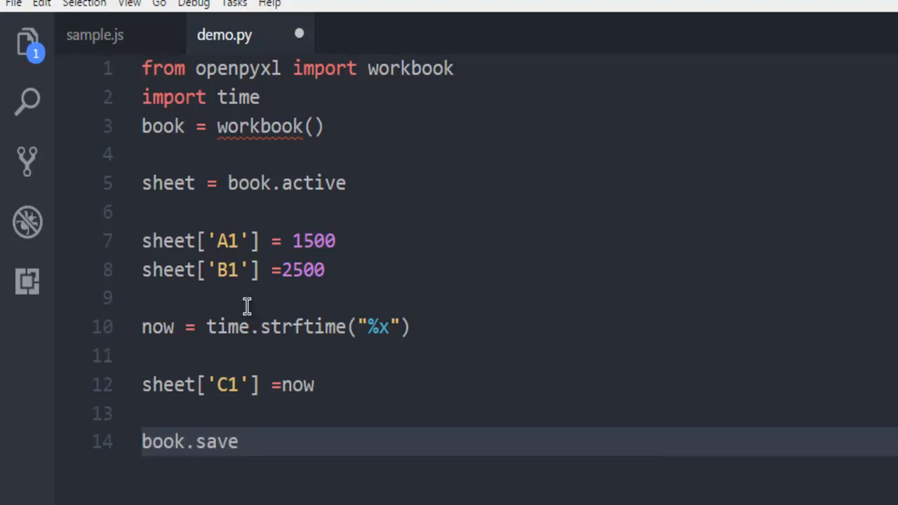
type("()")
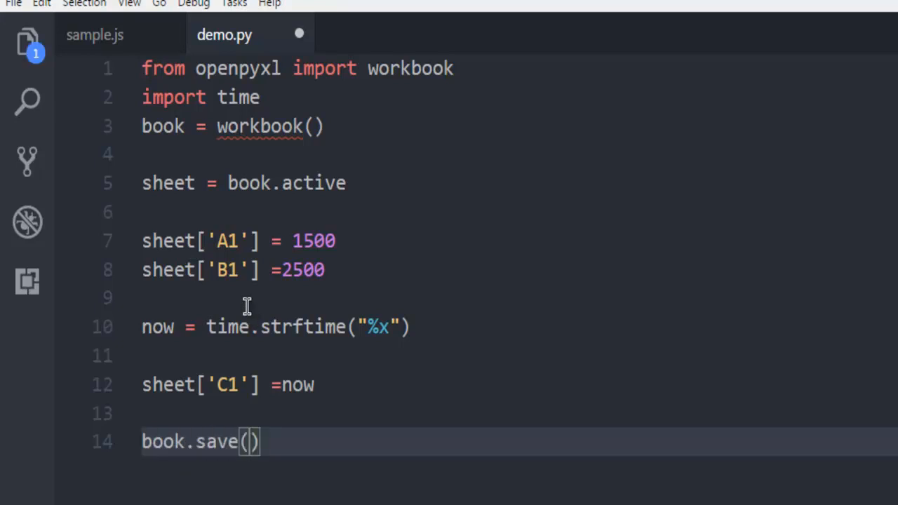
type("\"dev\"")
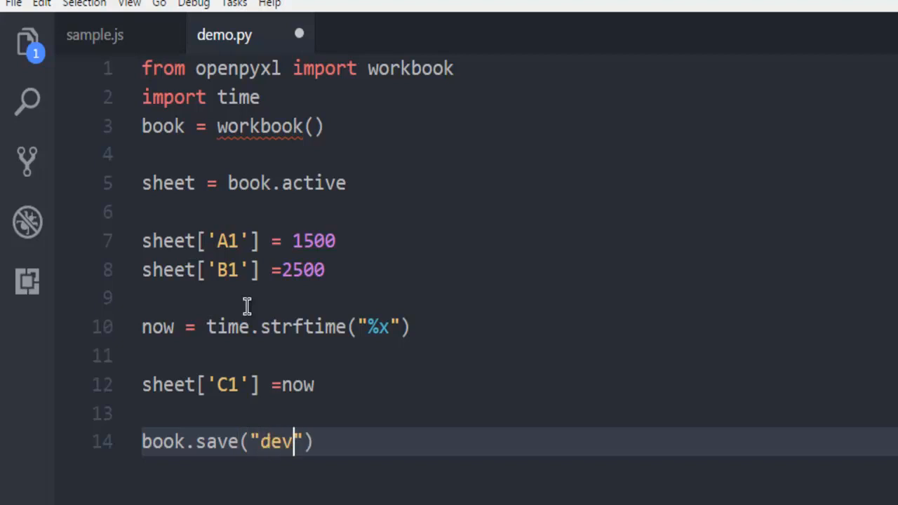
type("namidemo1")
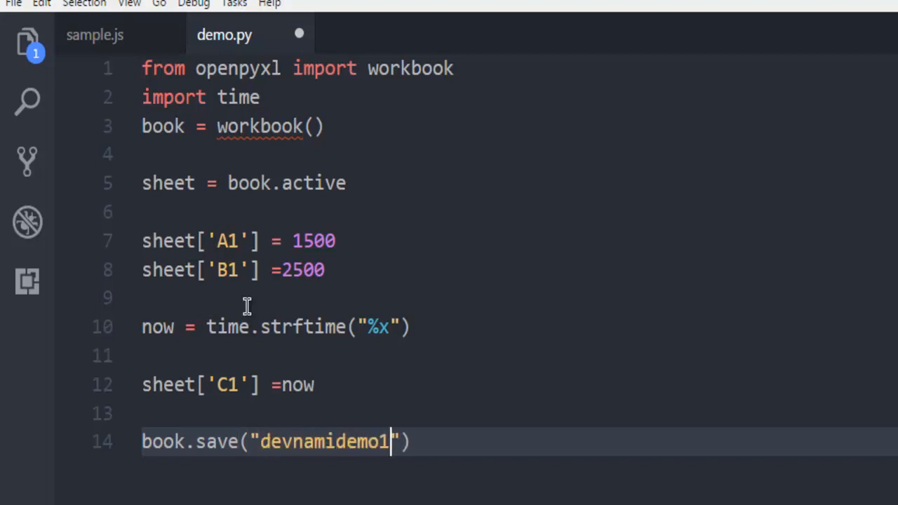
type(".xls")
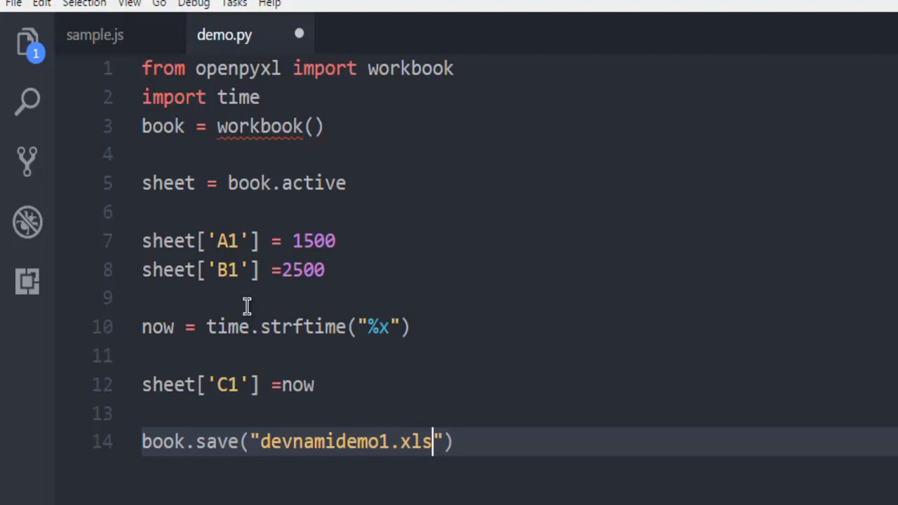
type("x")
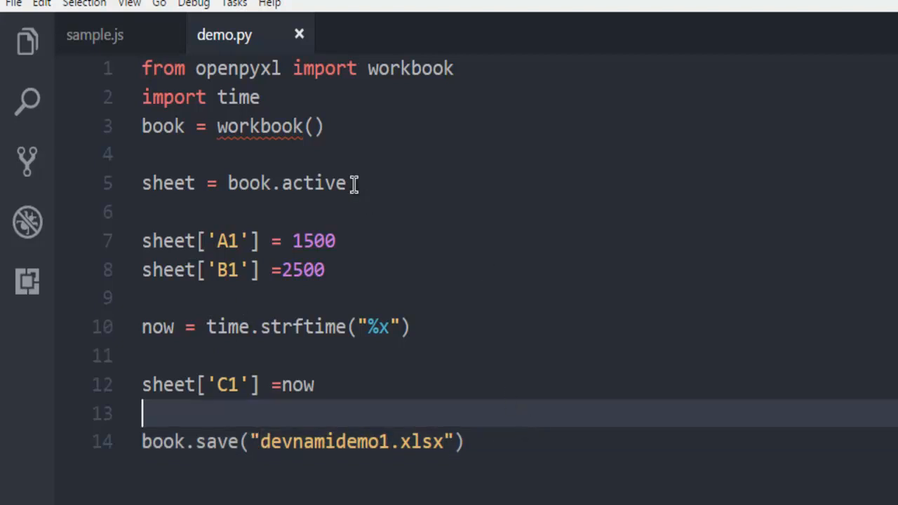
mouse_move(240, 129)
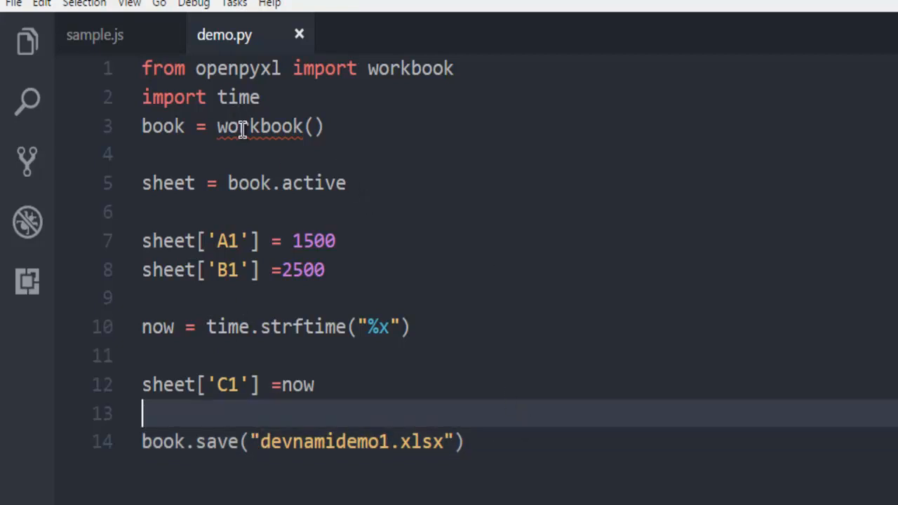
mouse_move(258, 126)
type("W")
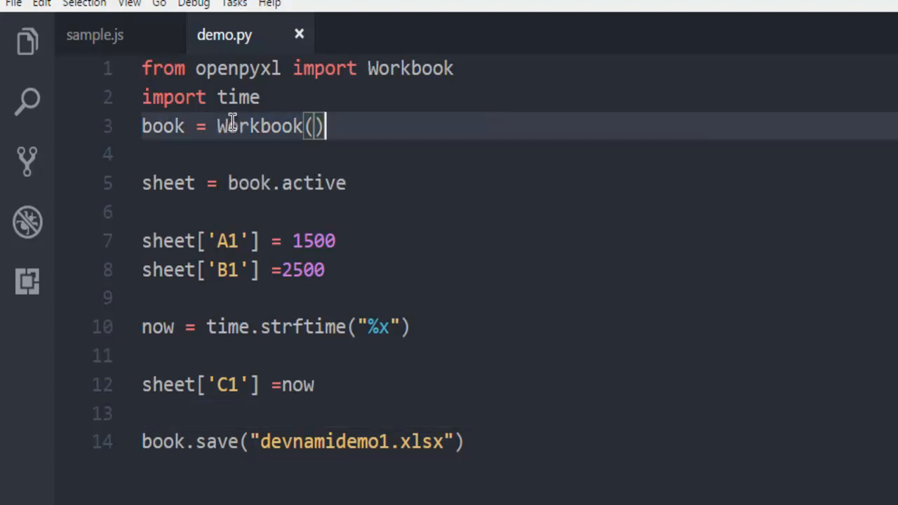
mouse_move(379, 91)
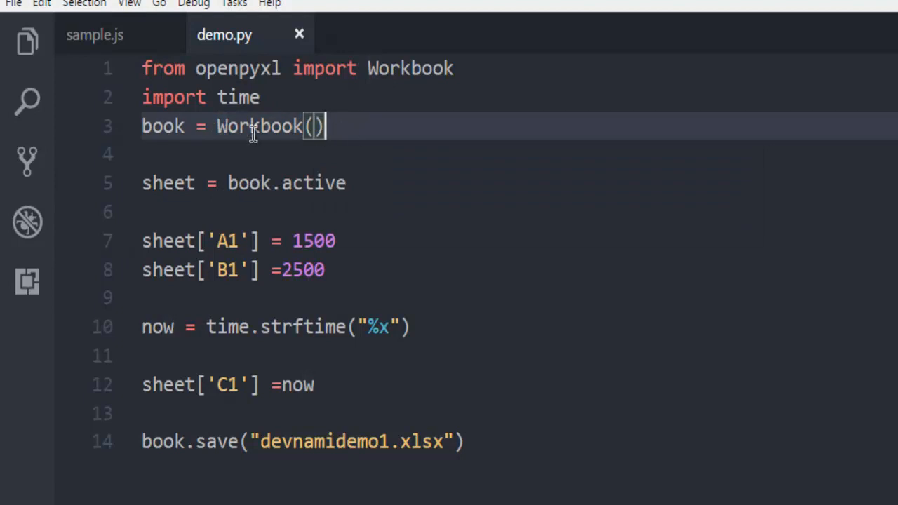
Step: Capitalize Workbook on lines 1 and 3, save, and run python demo.py
left_click(219, 126)
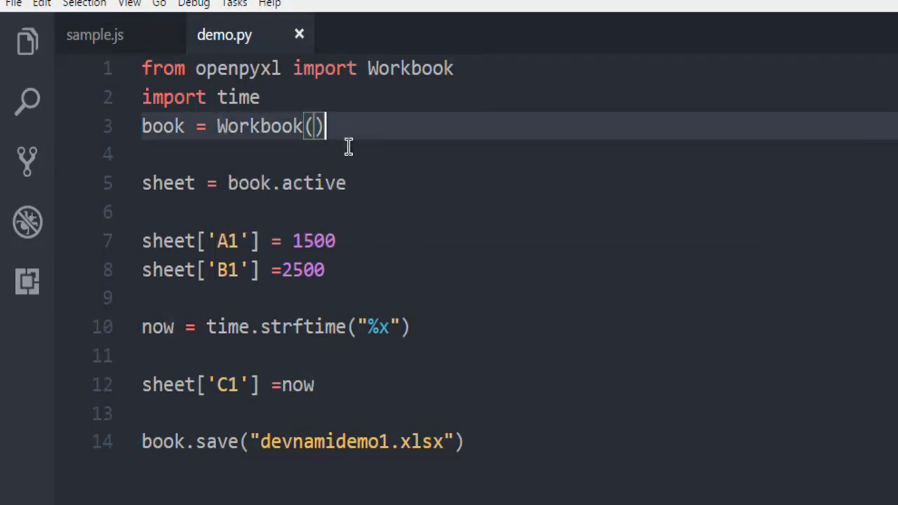
mouse_move(389, 131)
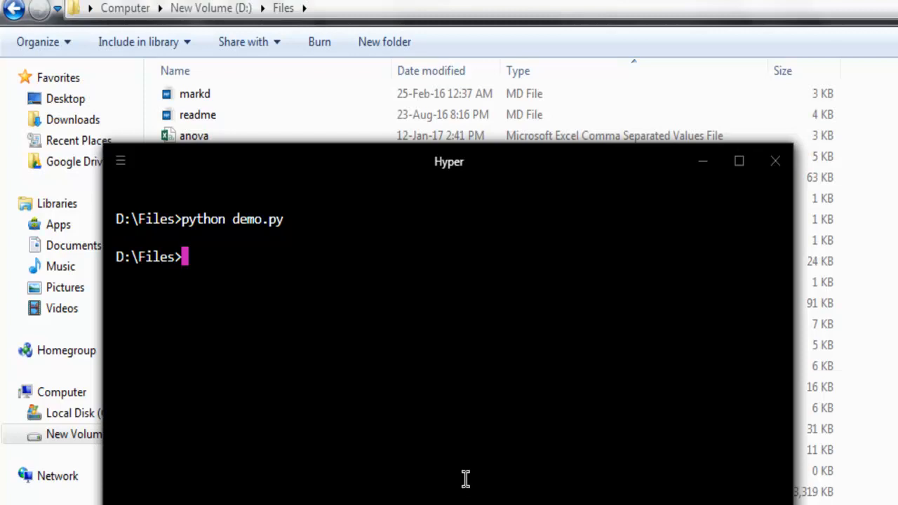
mouse_move(214, 219)
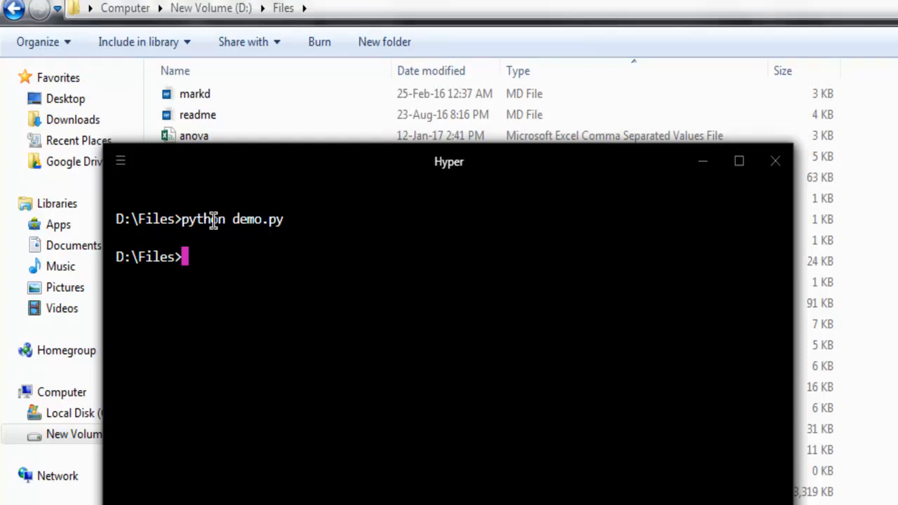
mouse_move(701, 172)
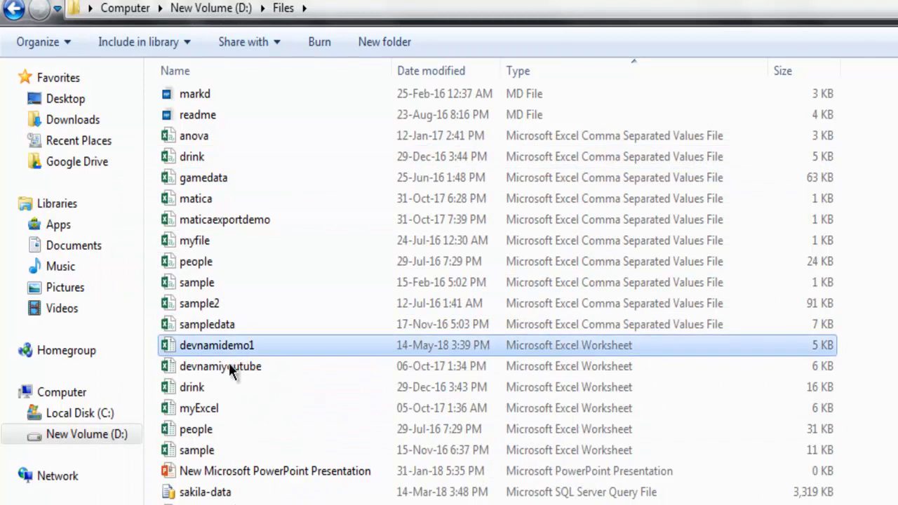
Step: Open devnamidemo1 from the D:\Files folder in Excel
left_click(217, 345)
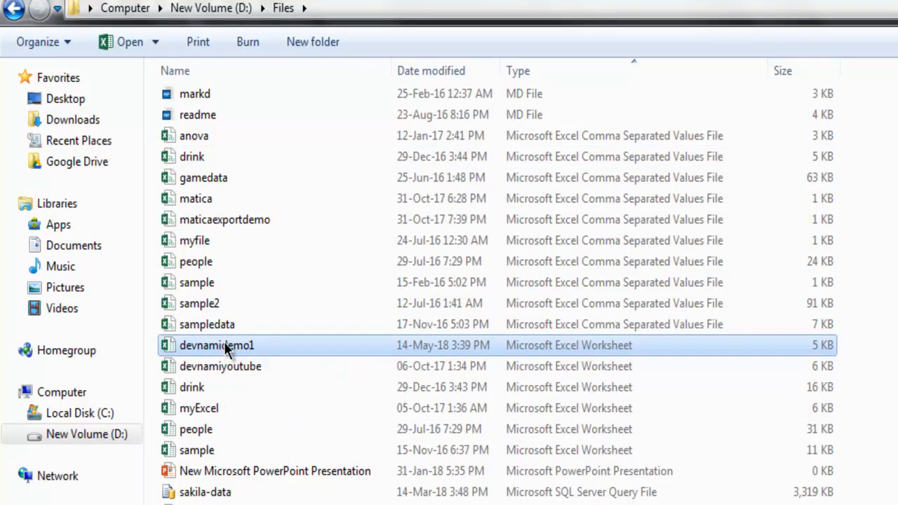
mouse_move(453, 360)
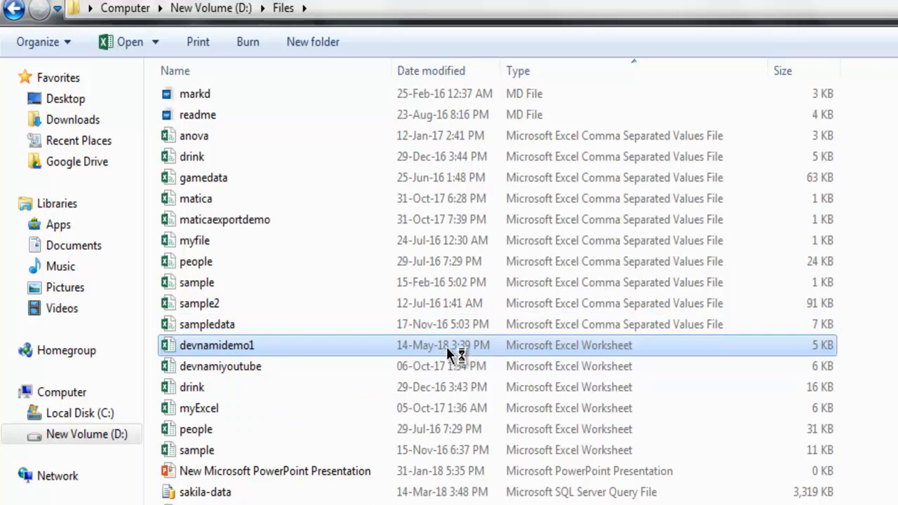
mouse_move(431, 349)
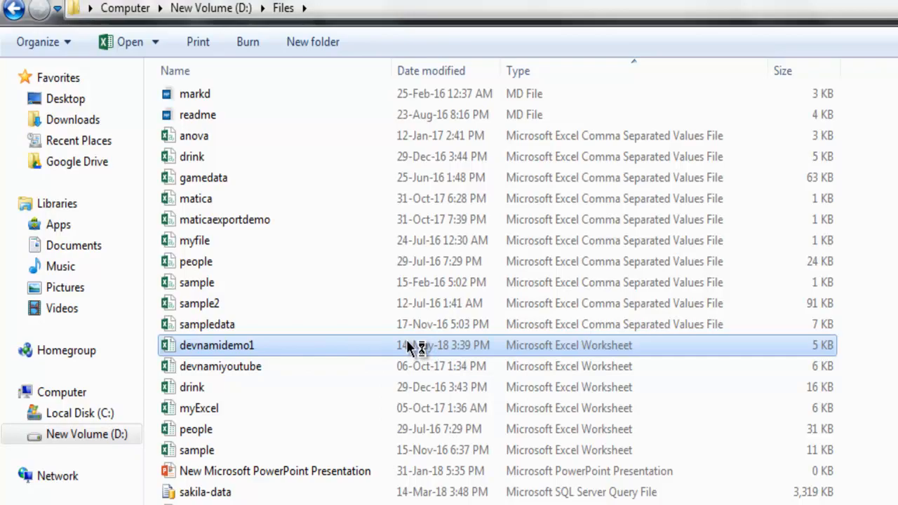
double_click(216, 344)
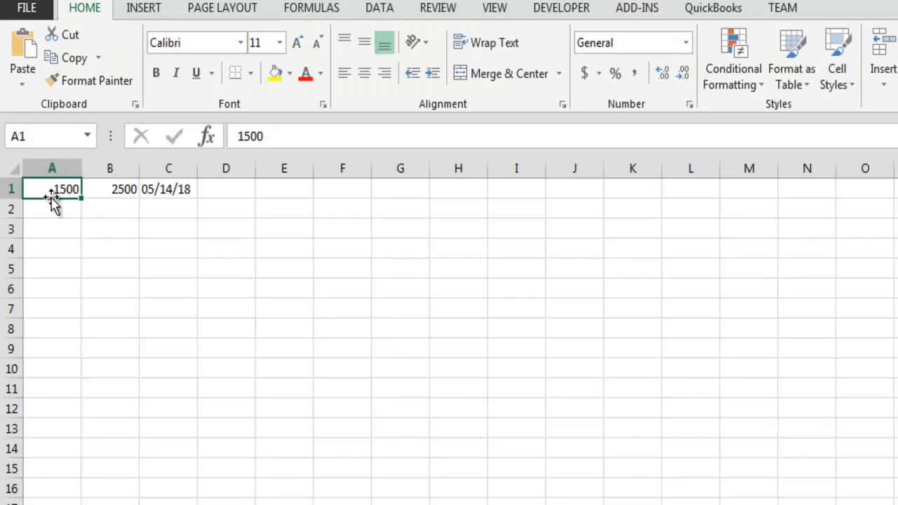
left_click(110, 189)
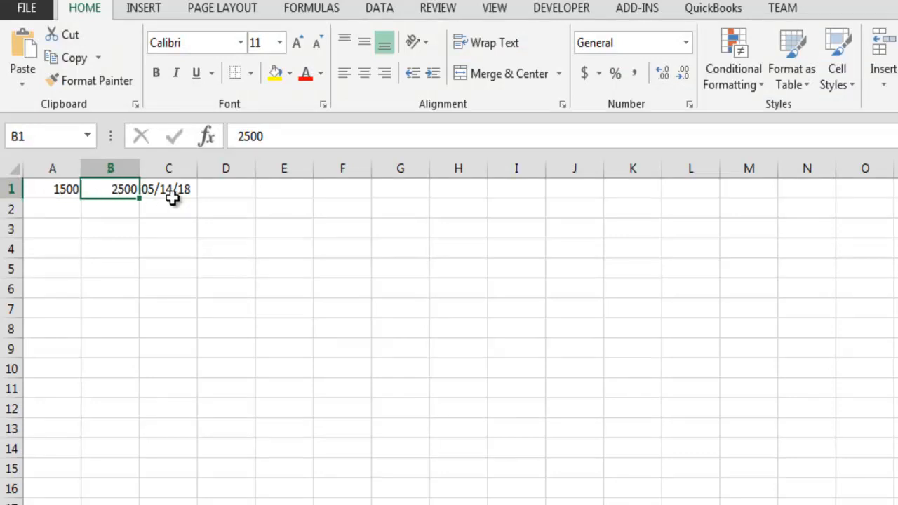
left_click(169, 189)
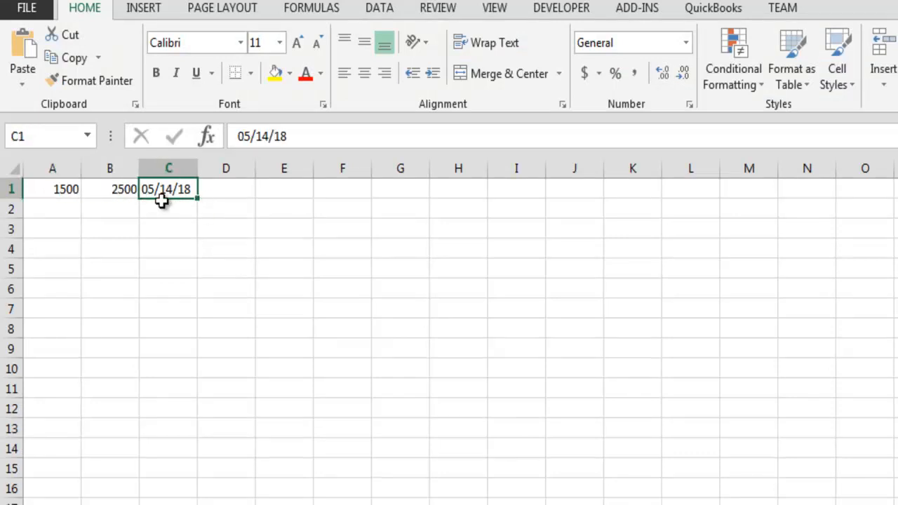
mouse_move(187, 201)
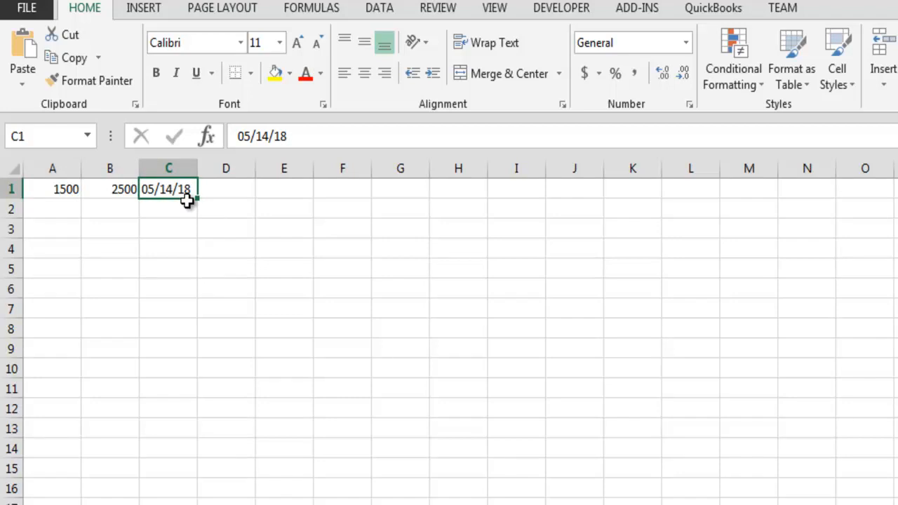
mouse_move(174, 205)
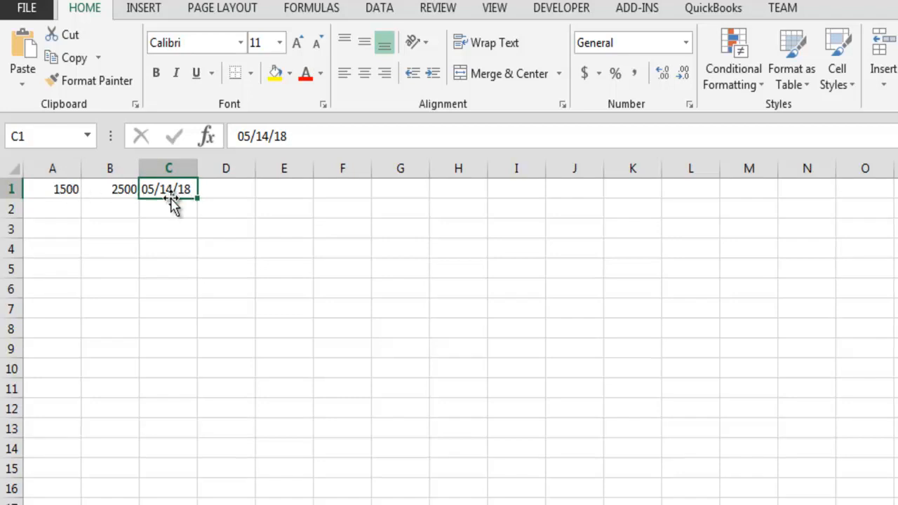
left_click(110, 189)
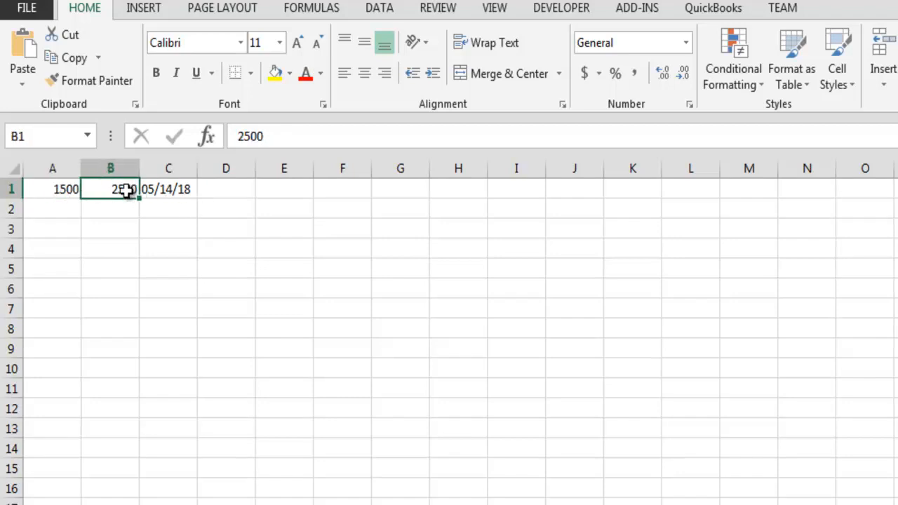
mouse_move(173, 189)
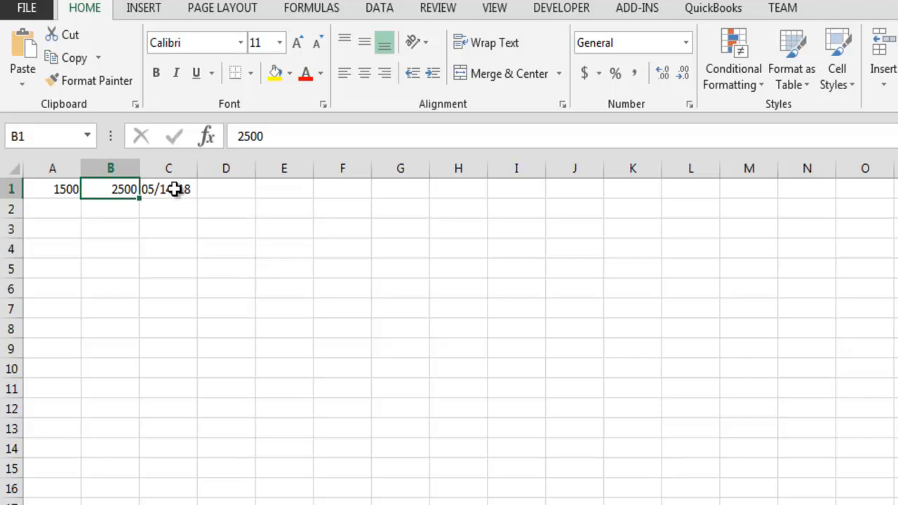